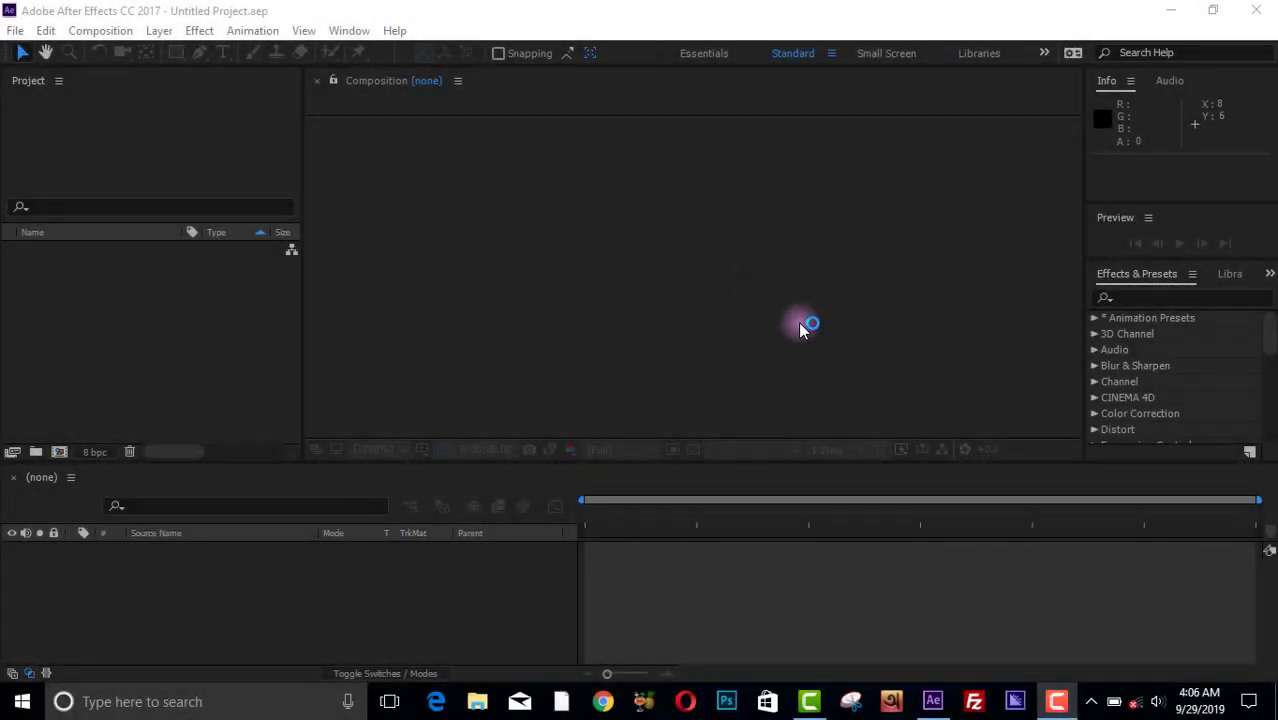
{"action": "mouse_move", "coordinate": [604, 308]}
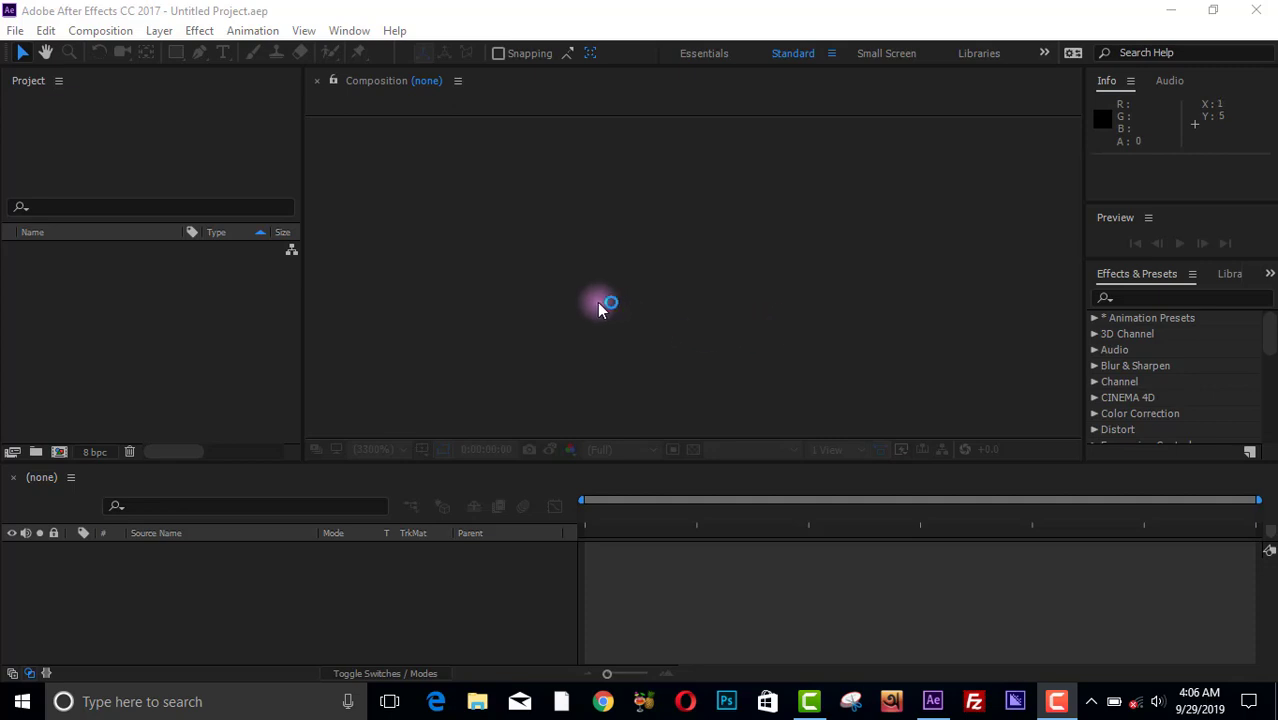
{"action": "mouse_move", "coordinate": [268, 406]}
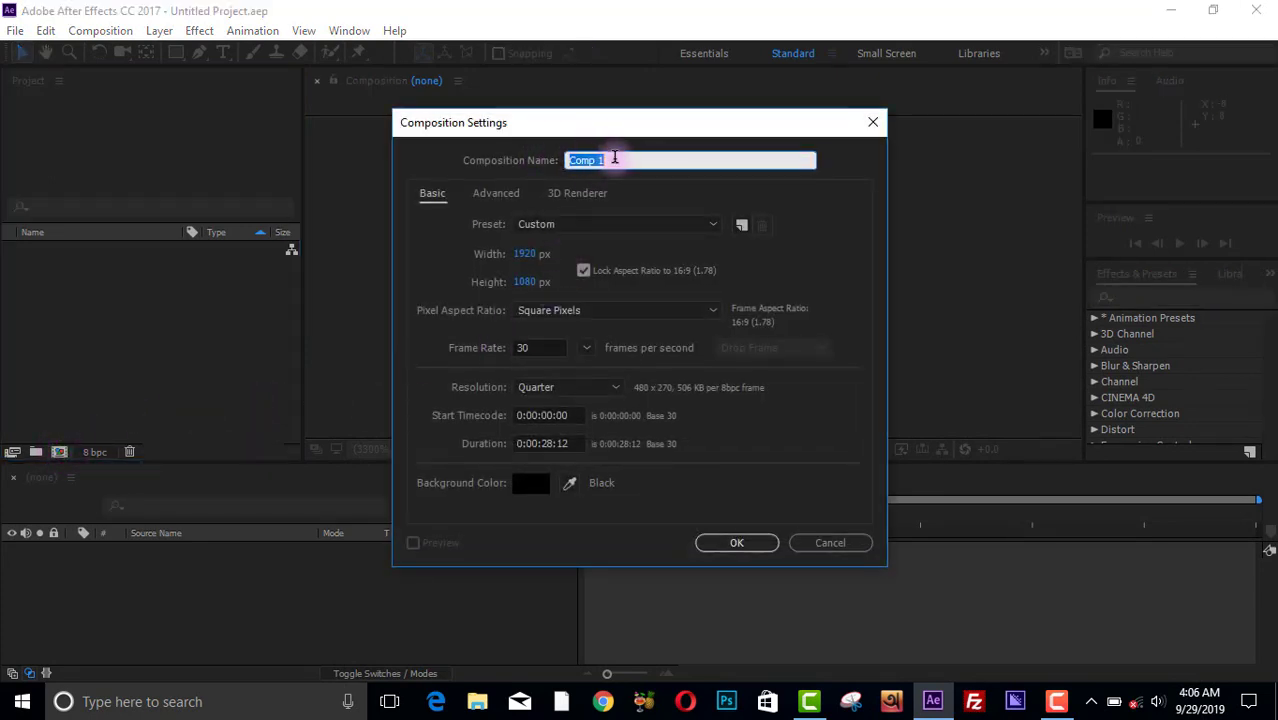
- Name the new 1920×1080, 30 fps composition 'lens flare' and confirm it
{"action": "type", "text": "lens fal"}
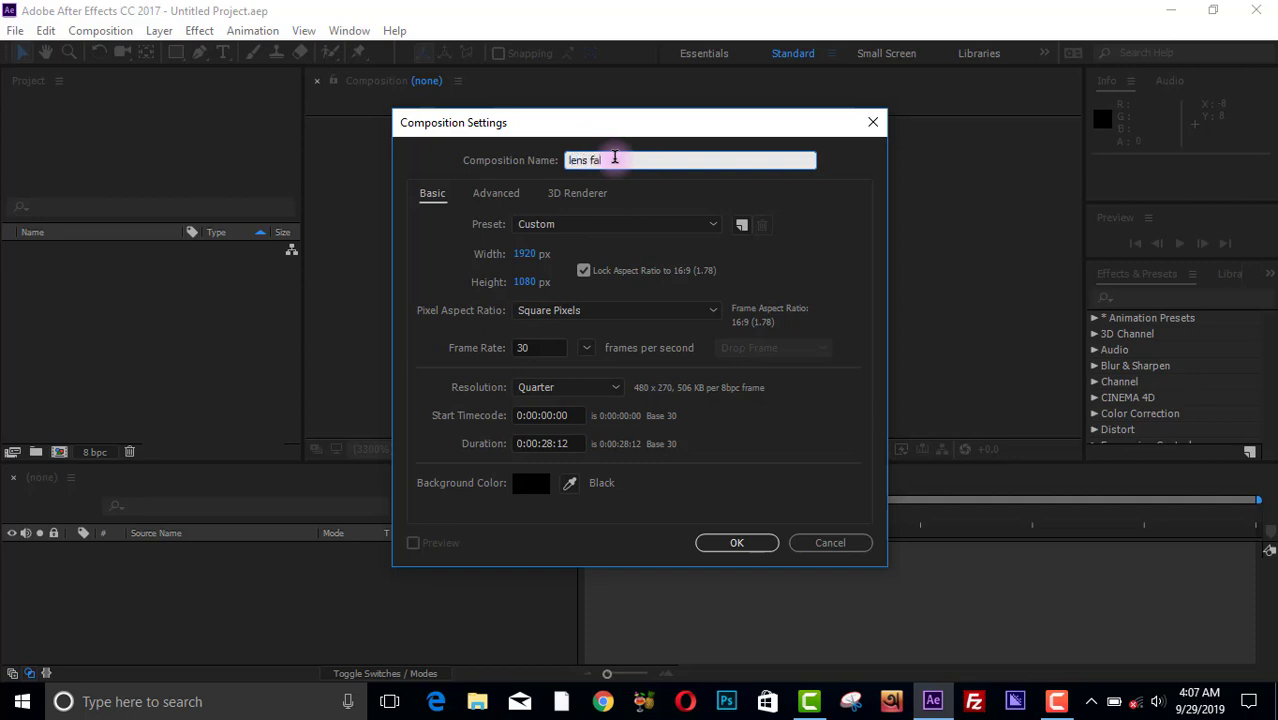
{"action": "key", "text": "Backspace"}
{"action": "type", "text": "lare"}
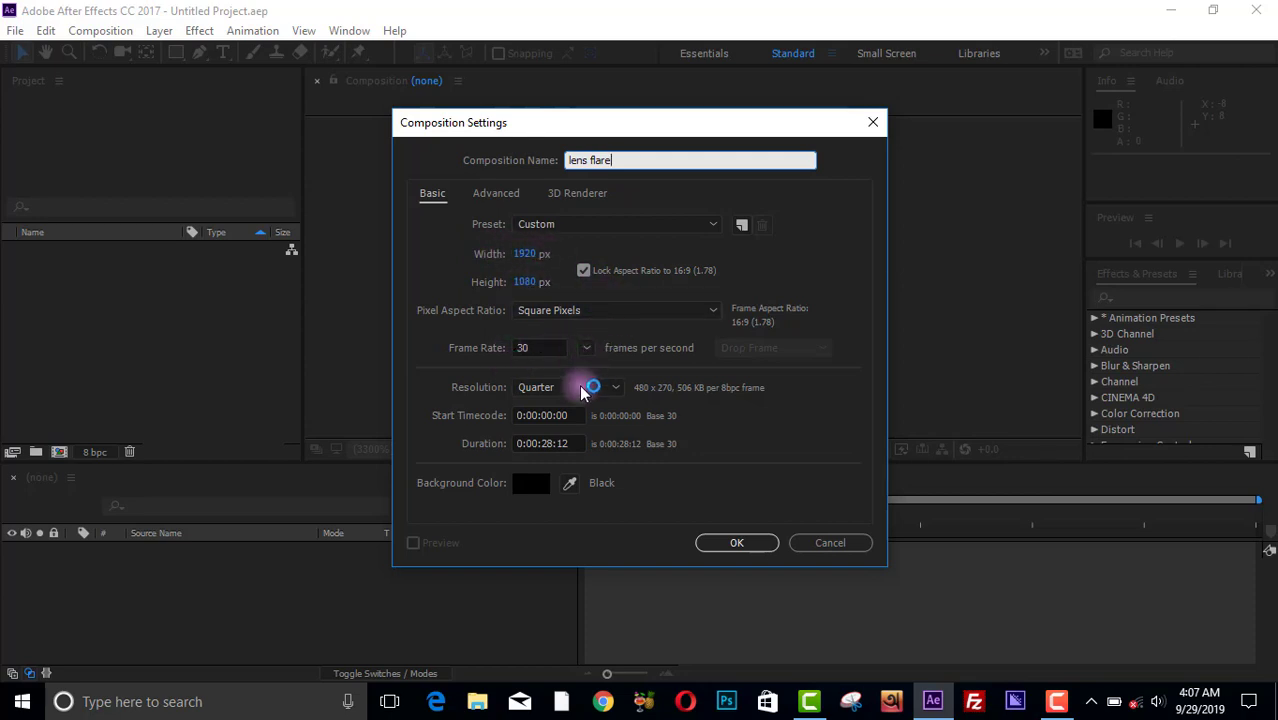
{"action": "left_click", "coordinate": [736, 542]}
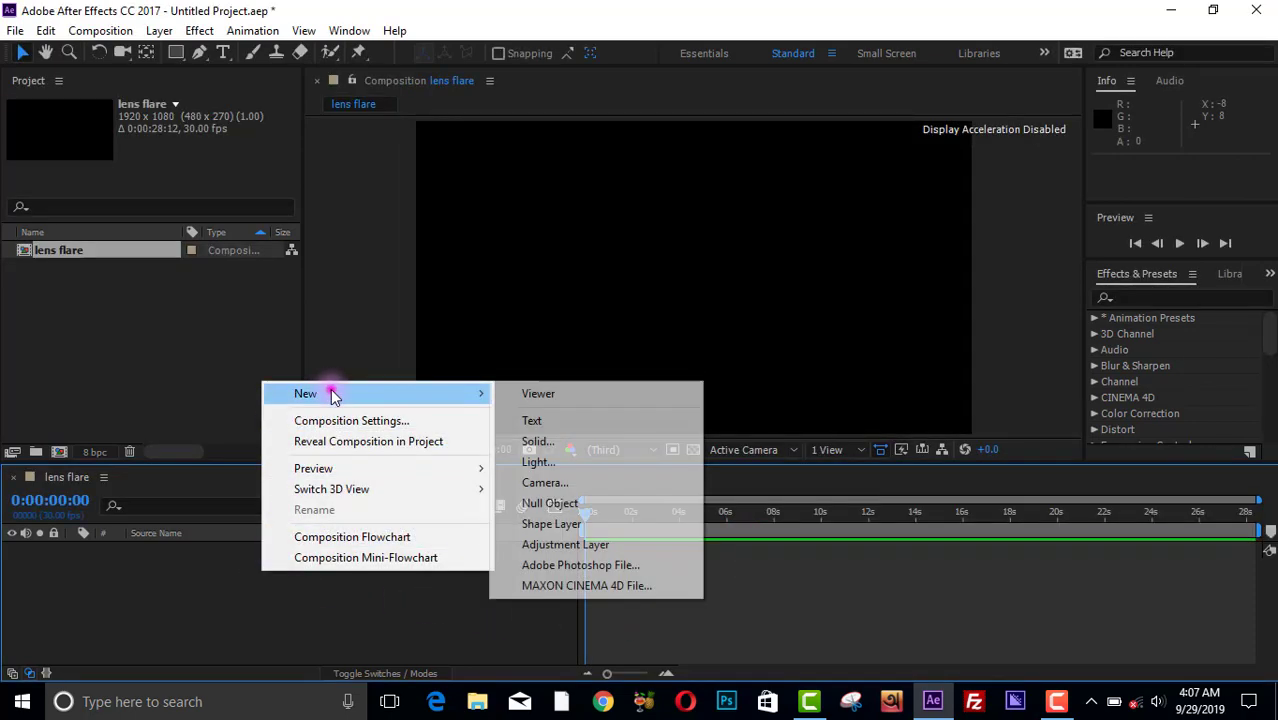
- Create a full-frame black solid layer in the lens flare composition
{"action": "left_click", "coordinate": [536, 442]}
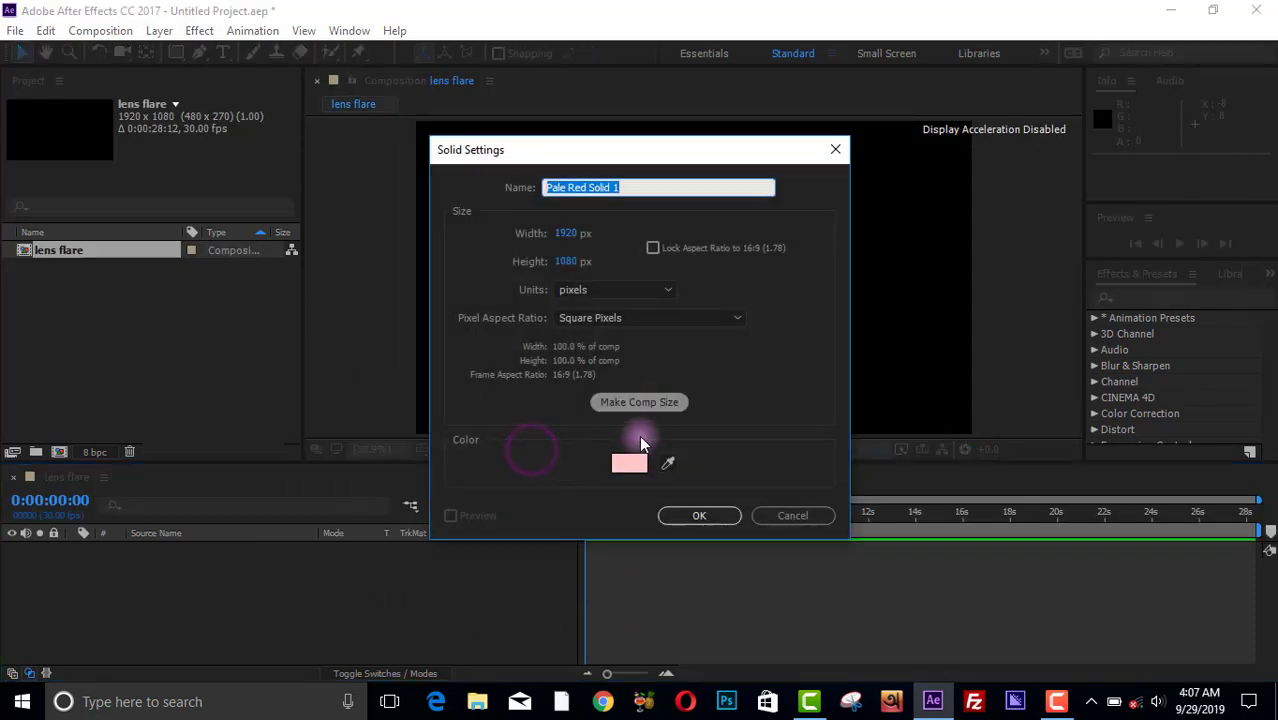
{"action": "left_click", "coordinate": [628, 462]}
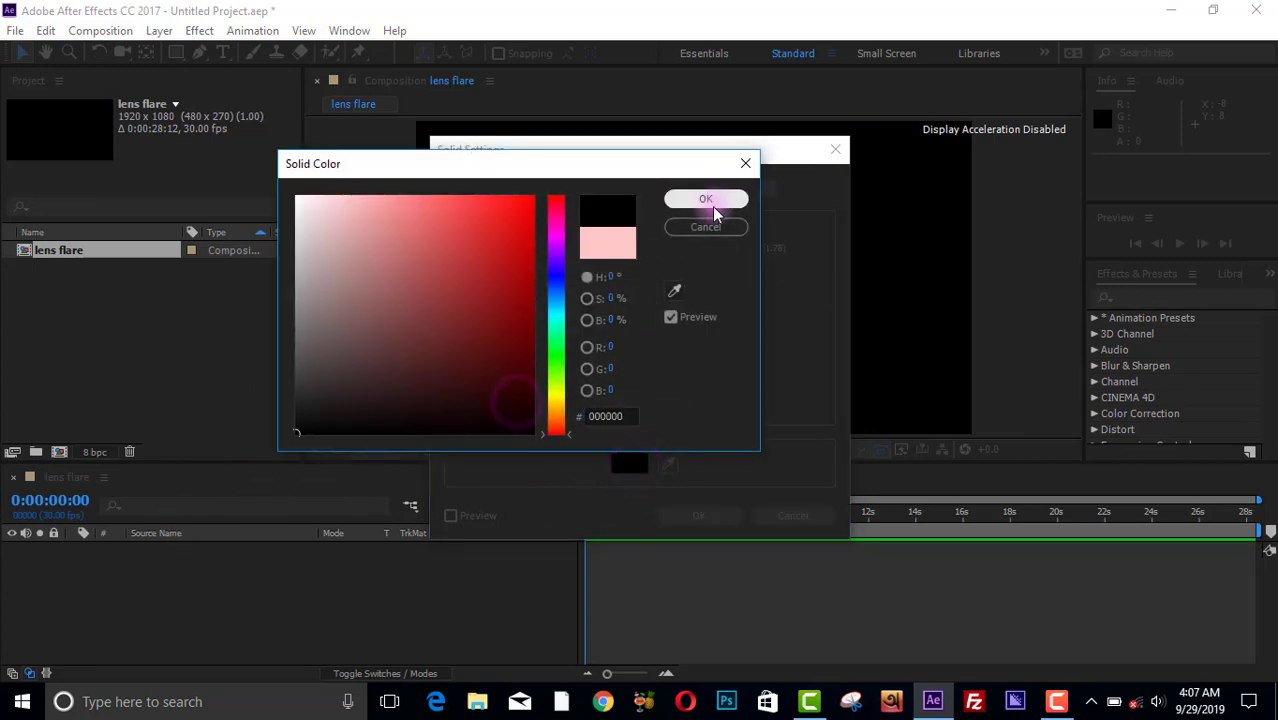
{"action": "left_click", "coordinate": [706, 200]}
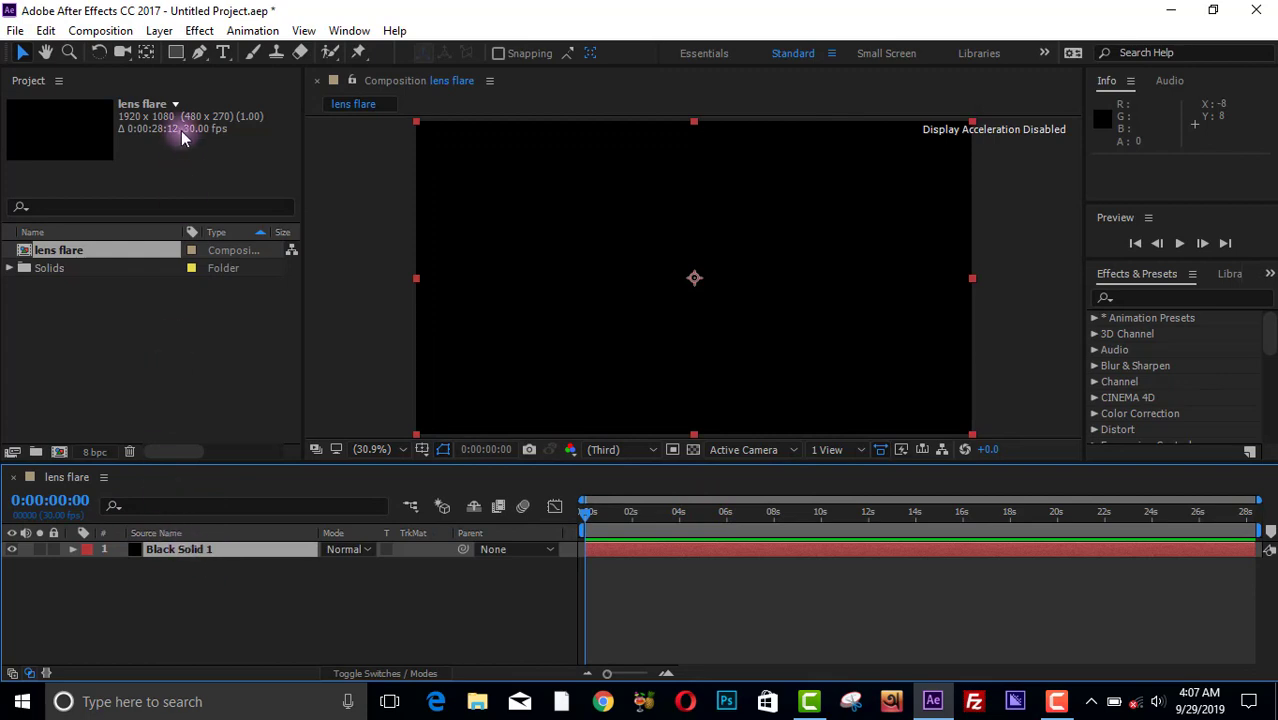
{"action": "left_click", "coordinate": [198, 30]}
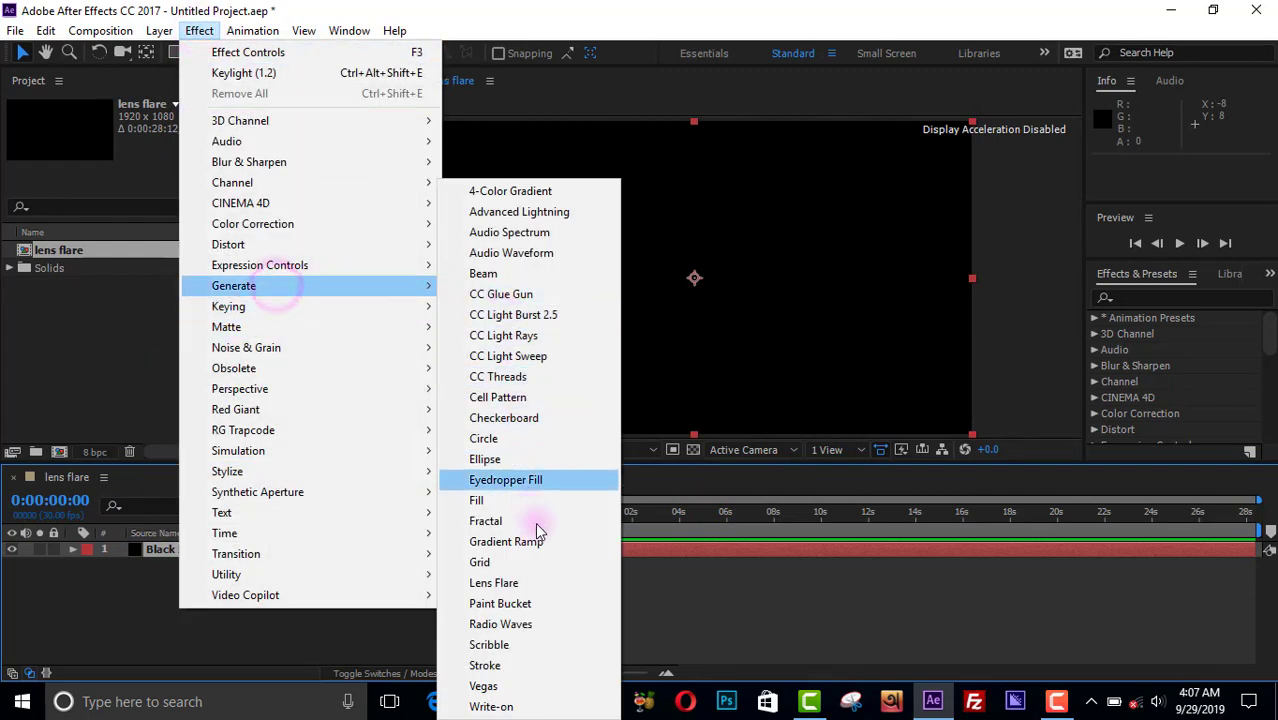
- Apply Lens Flare to the solid, choose the 105mm Prime lens and centre the flare mid-frame
{"action": "left_click", "coordinate": [492, 582]}
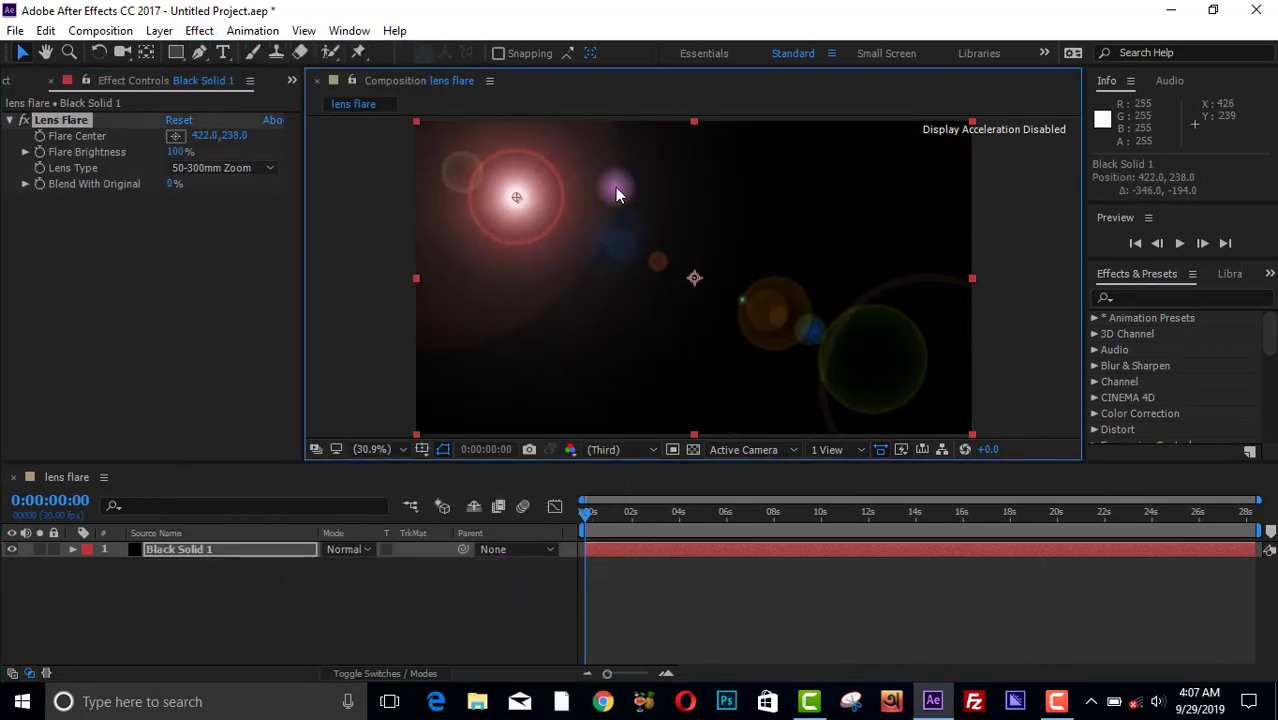
{"action": "left_click_drag", "start_coordinate": [516, 196], "coordinate": [652, 188]}
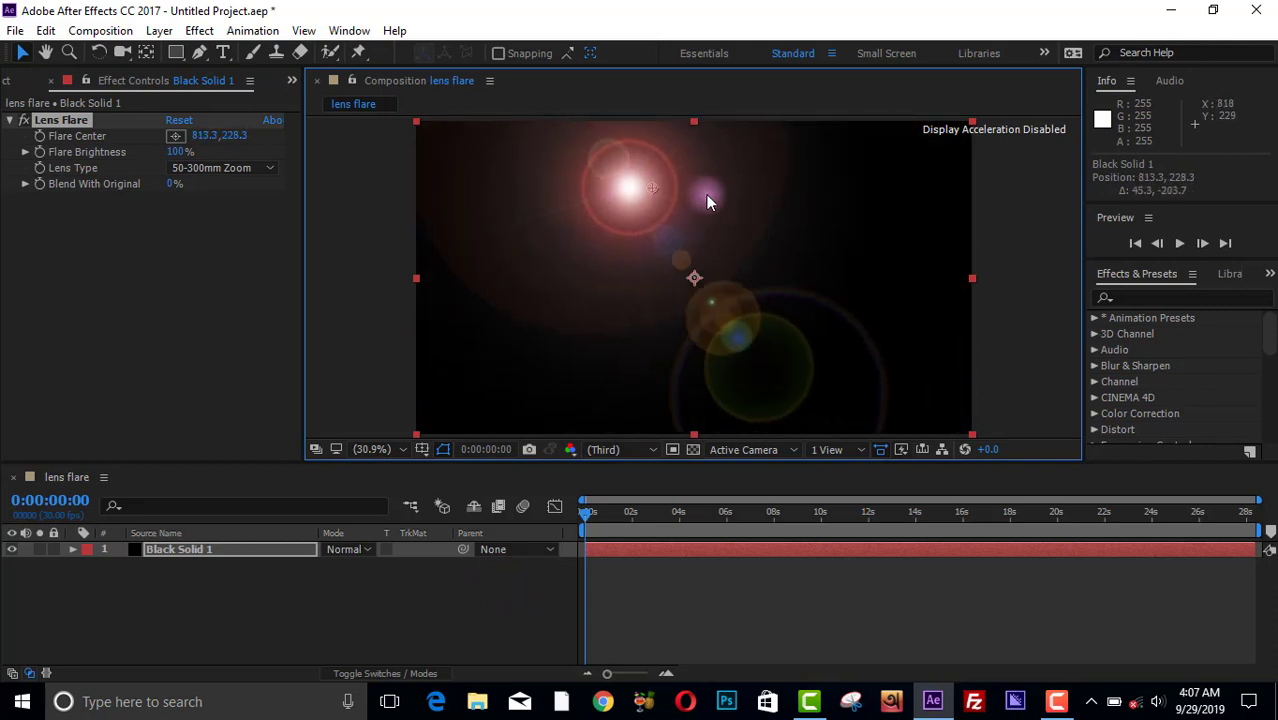
{"action": "left_click_drag", "start_coordinate": [652, 188], "coordinate": [858, 216]}
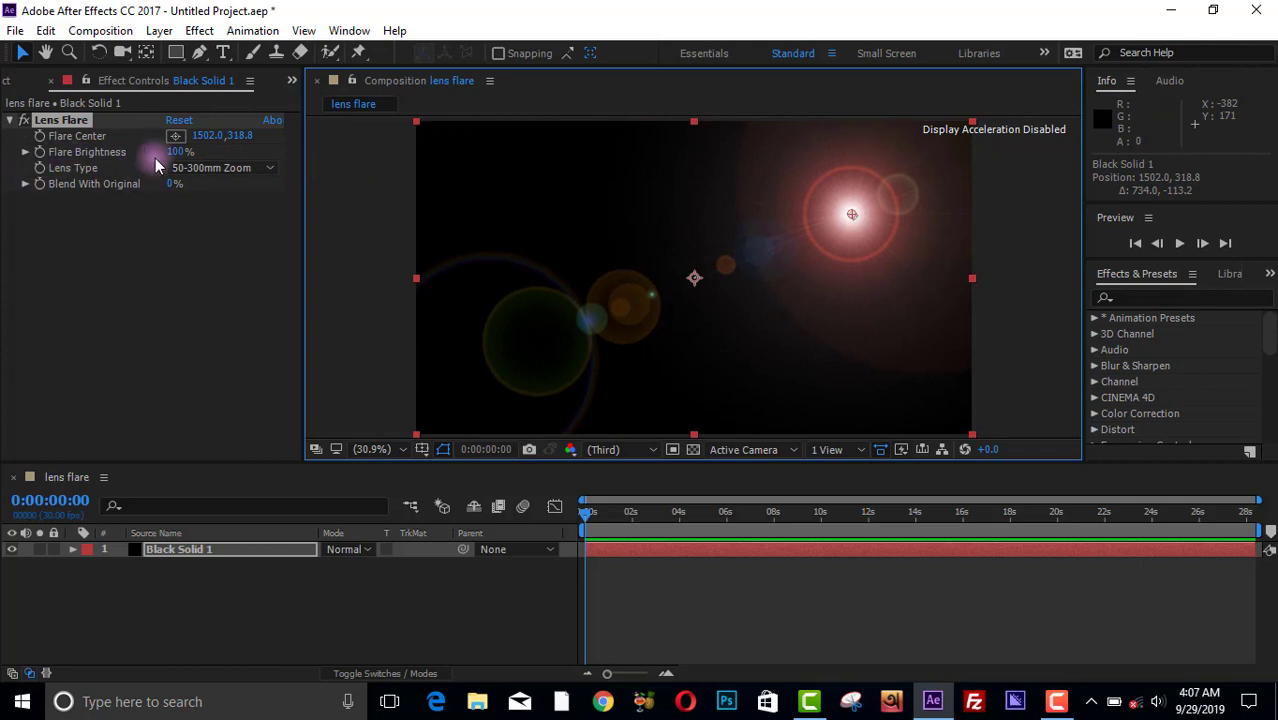
{"action": "left_click", "coordinate": [220, 168]}
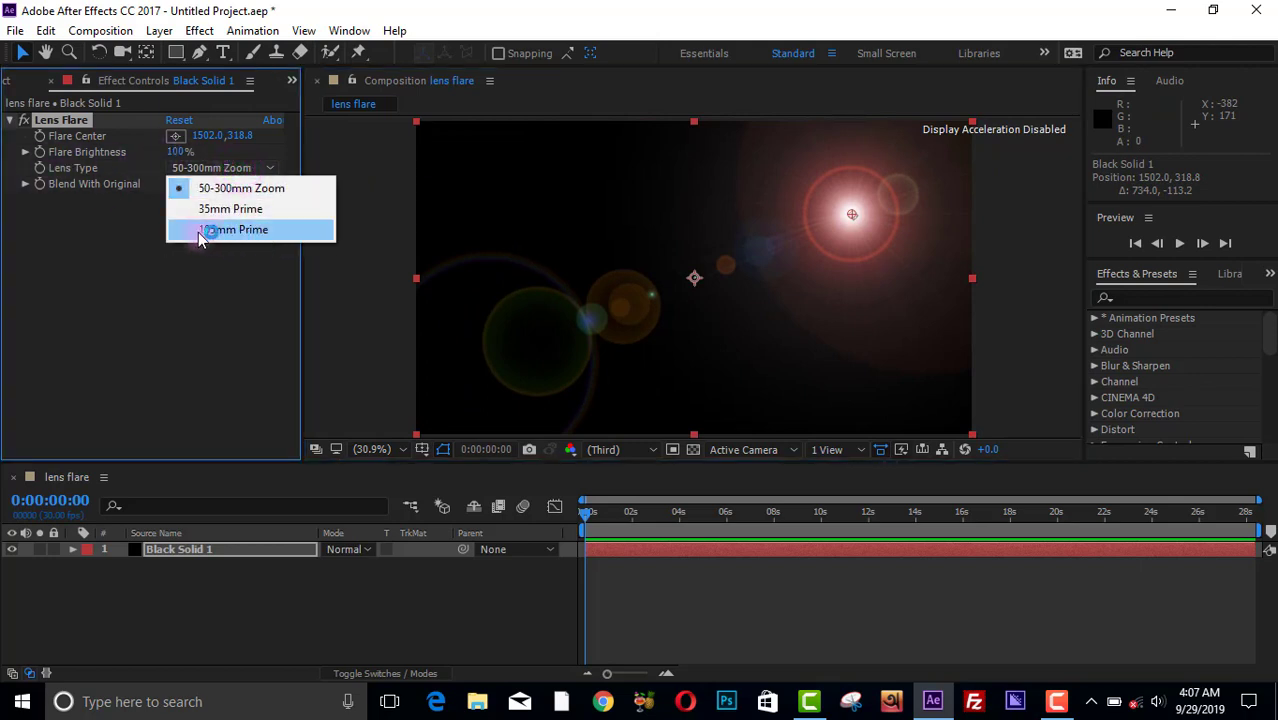
{"action": "mouse_move", "coordinate": [240, 238]}
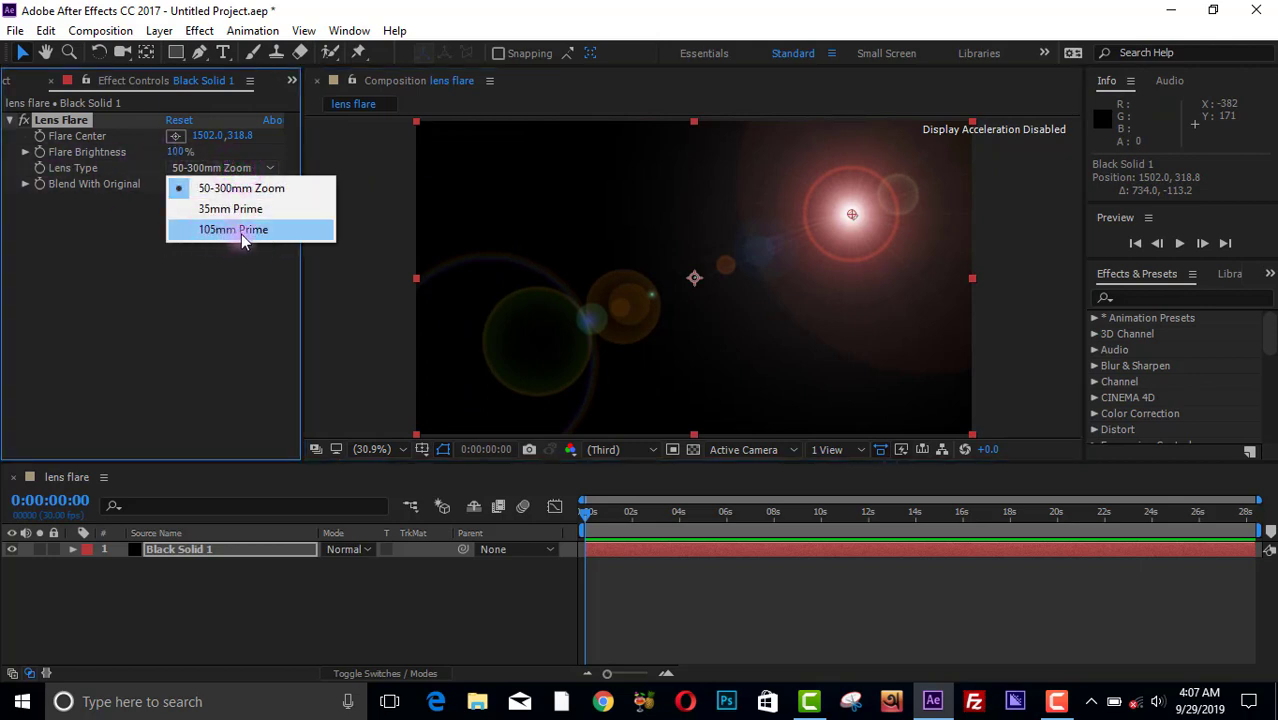
{"action": "left_click", "coordinate": [232, 230]}
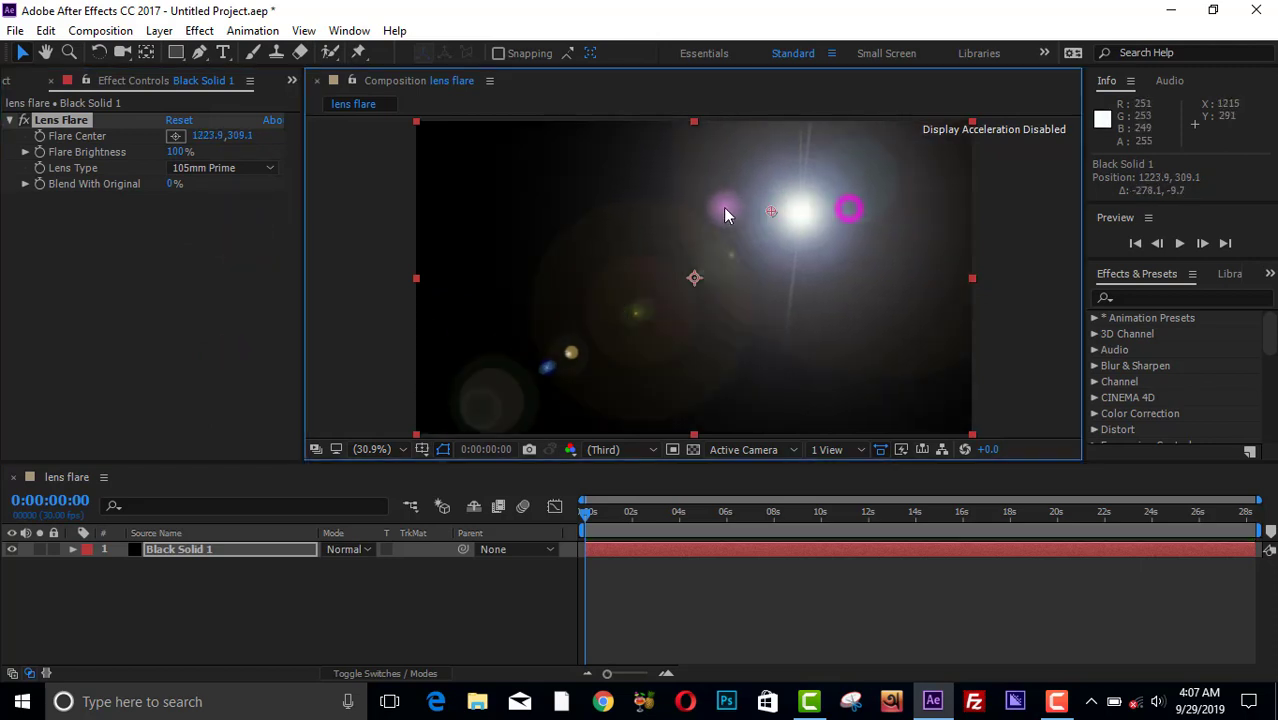
{"action": "left_click_drag", "start_coordinate": [772, 212], "coordinate": [694, 234]}
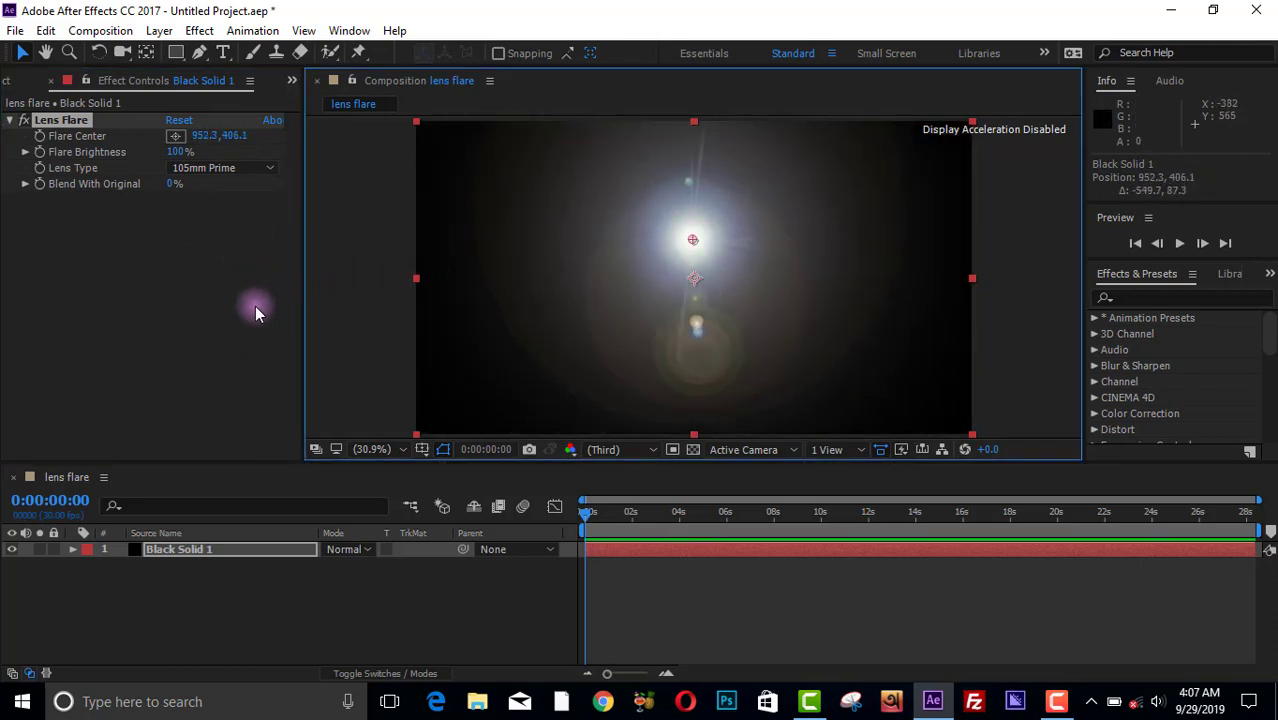
- Overlay Title/Action Safe guides on the viewer
{"action": "left_click", "coordinate": [420, 448]}
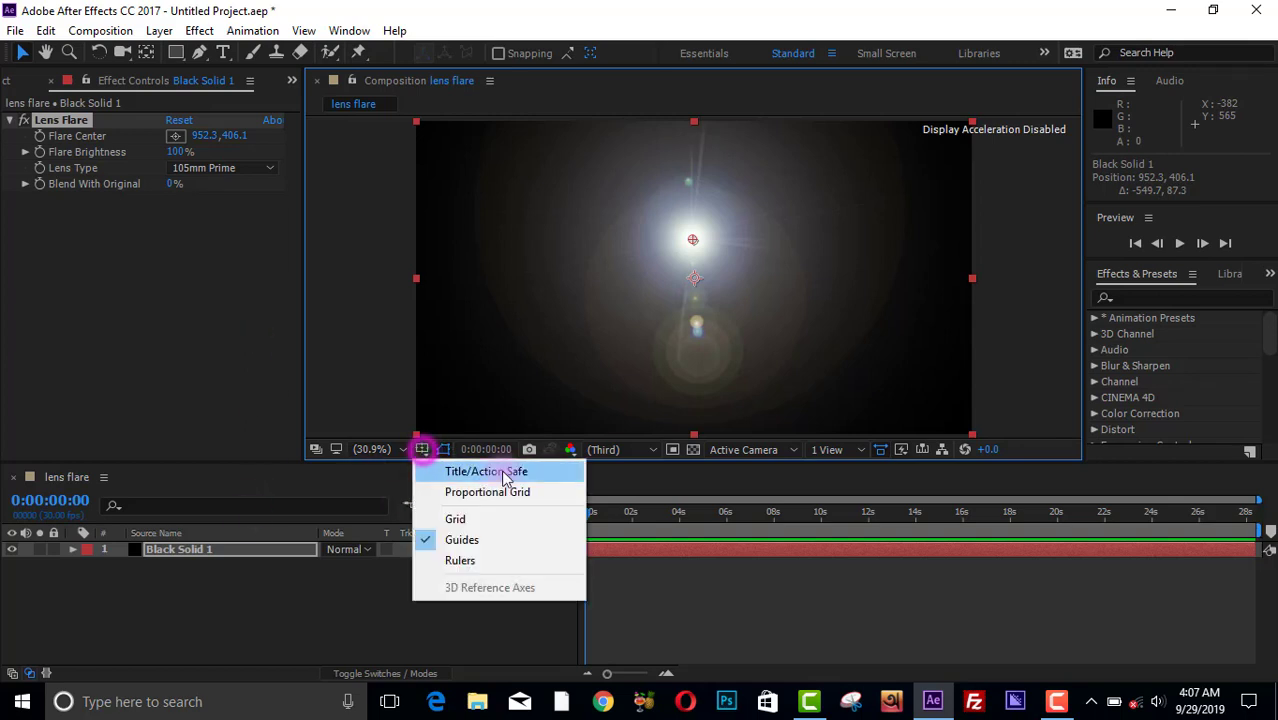
{"action": "left_click", "coordinate": [496, 472]}
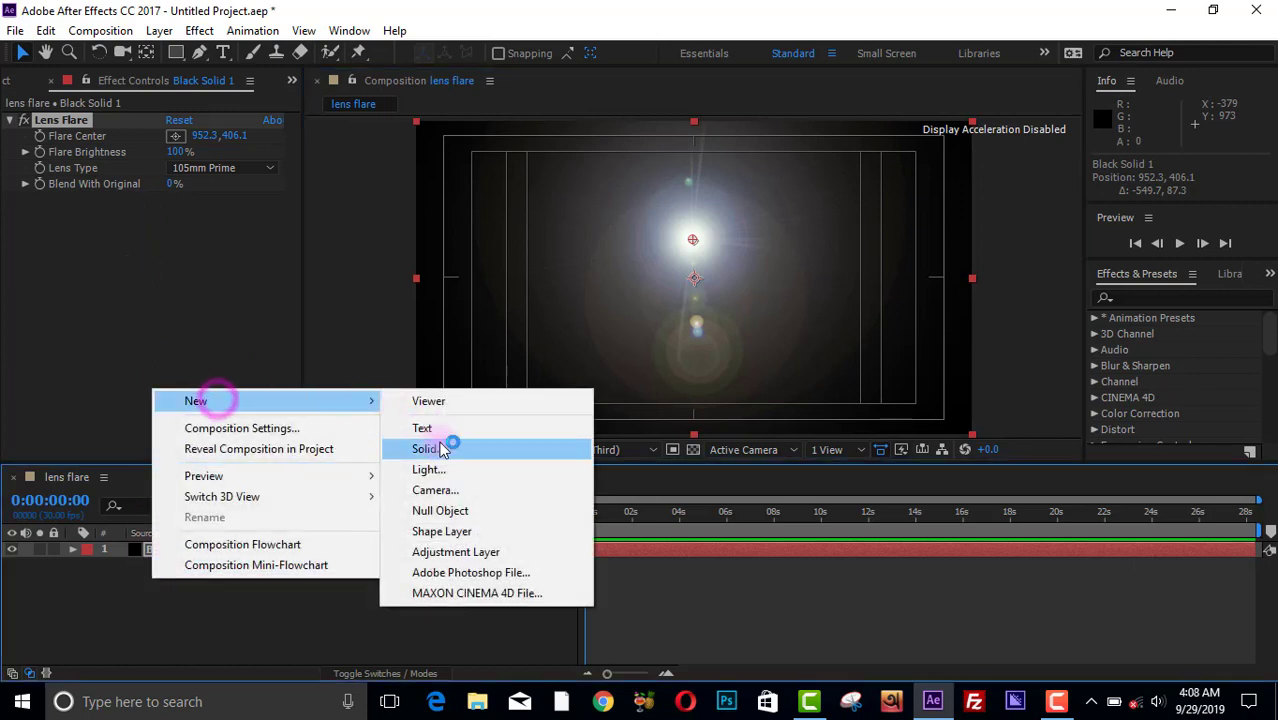
- Create a new solid named 'lens flare' and give it a magenta colour
{"action": "left_click", "coordinate": [424, 448]}
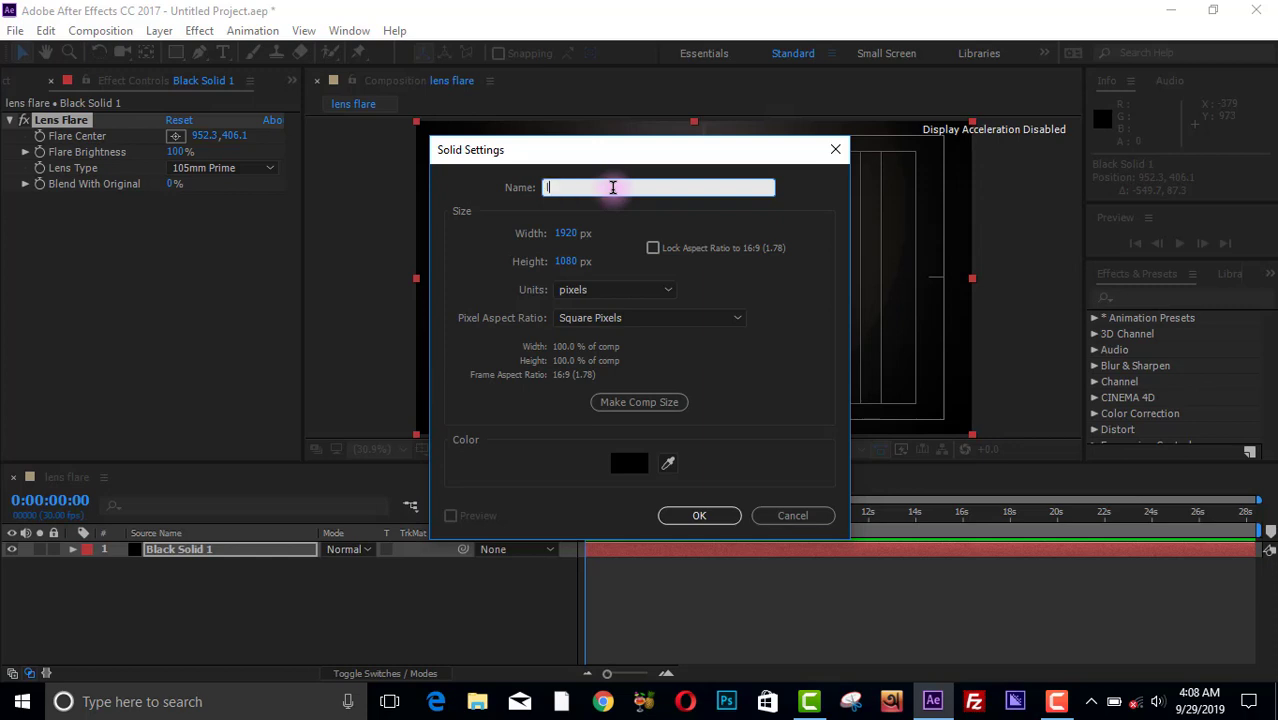
{"action": "type", "text": "lens fl"}
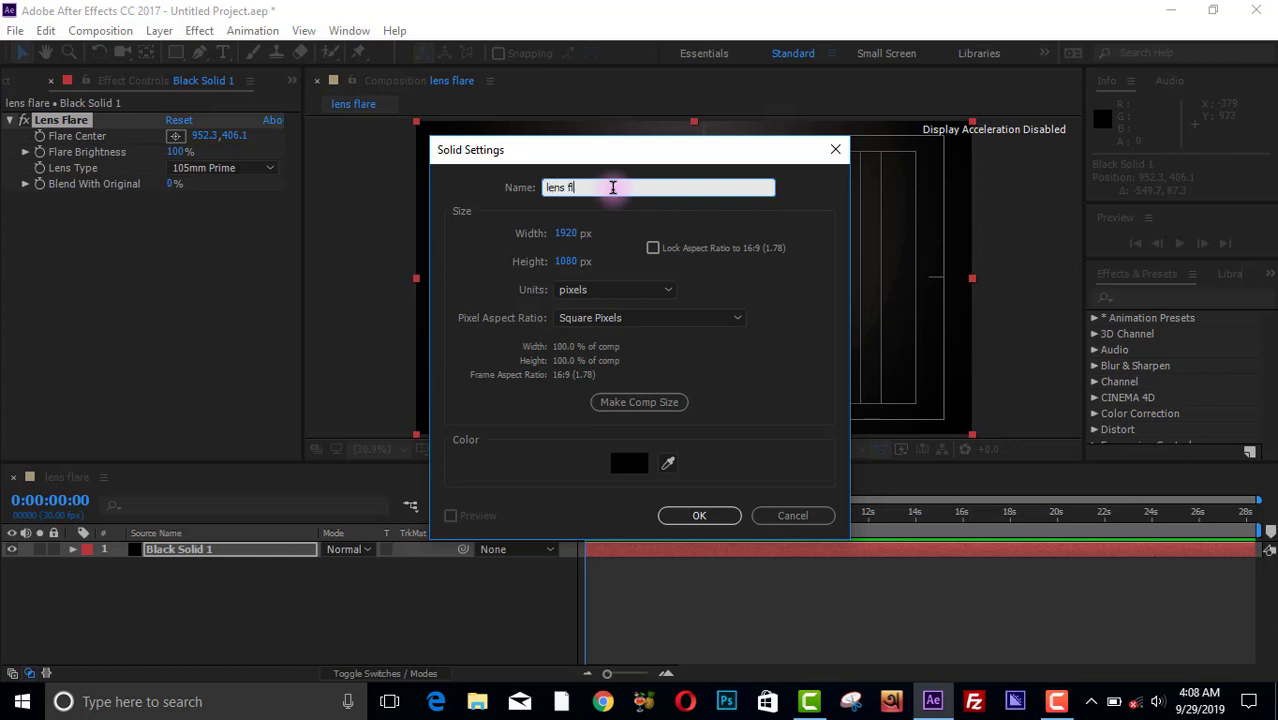
{"action": "left_click", "coordinate": [700, 516]}
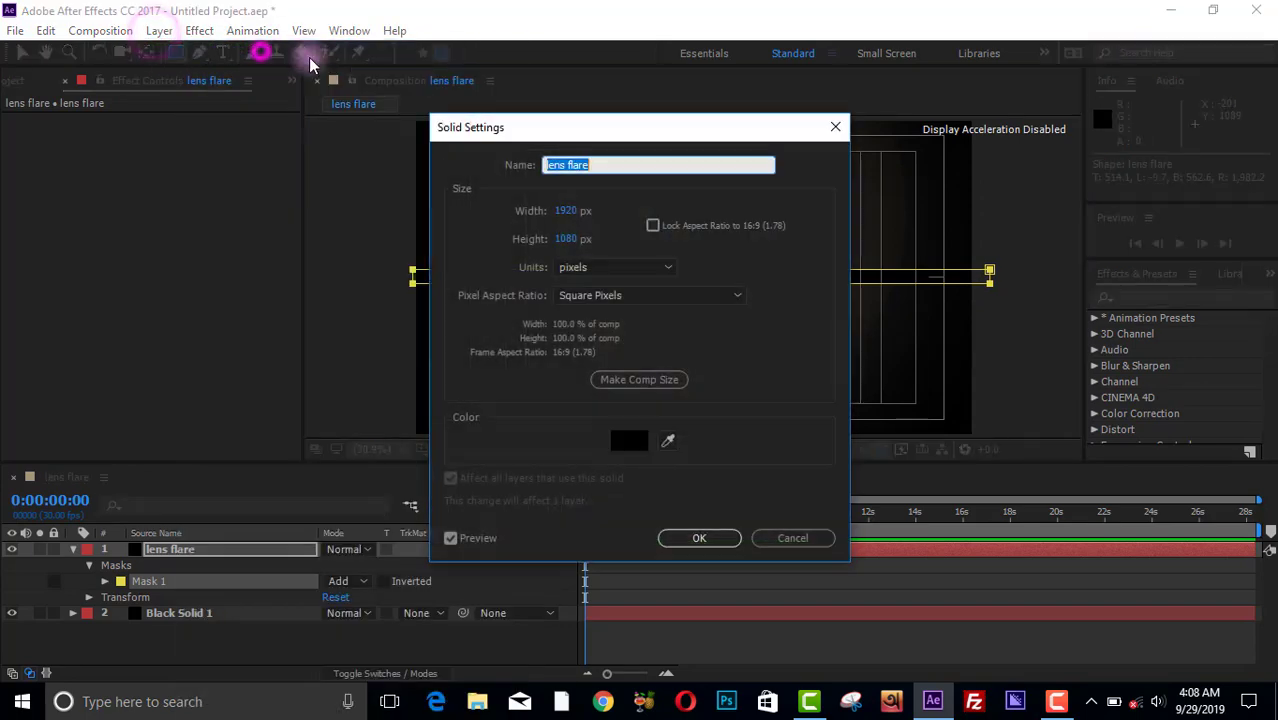
{"action": "left_click", "coordinate": [628, 440]}
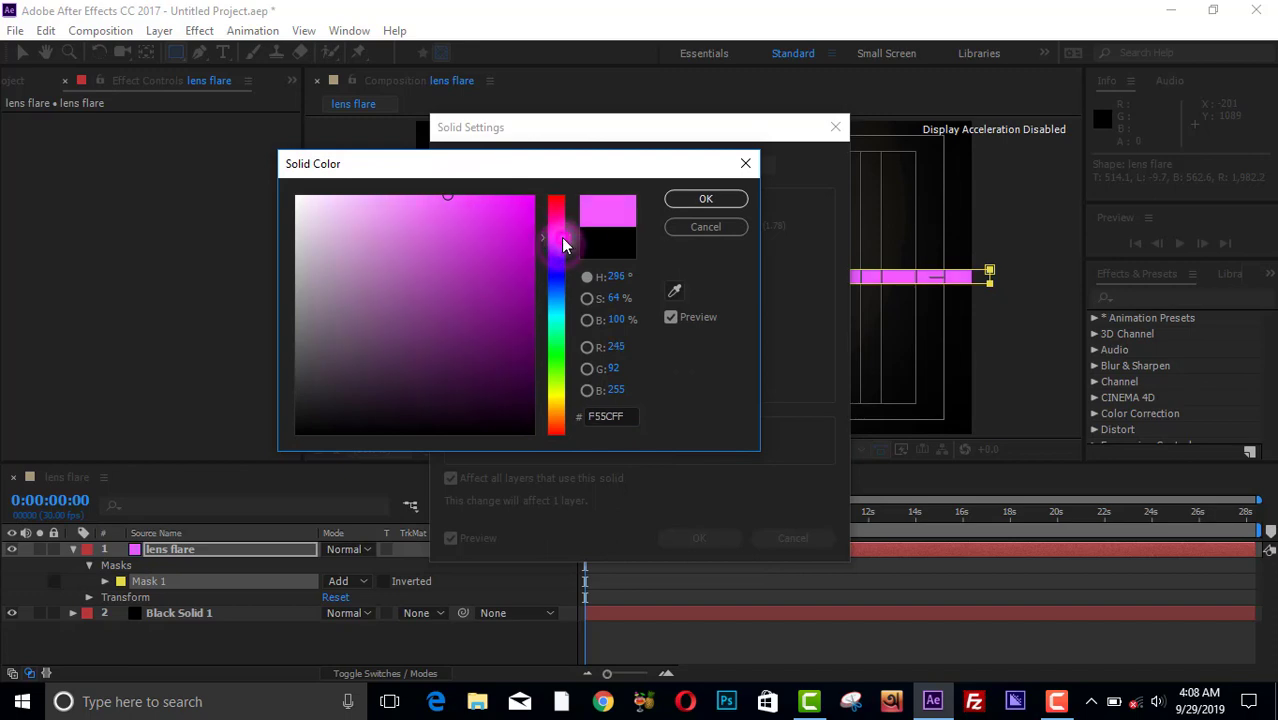
{"action": "left_click", "coordinate": [704, 198]}
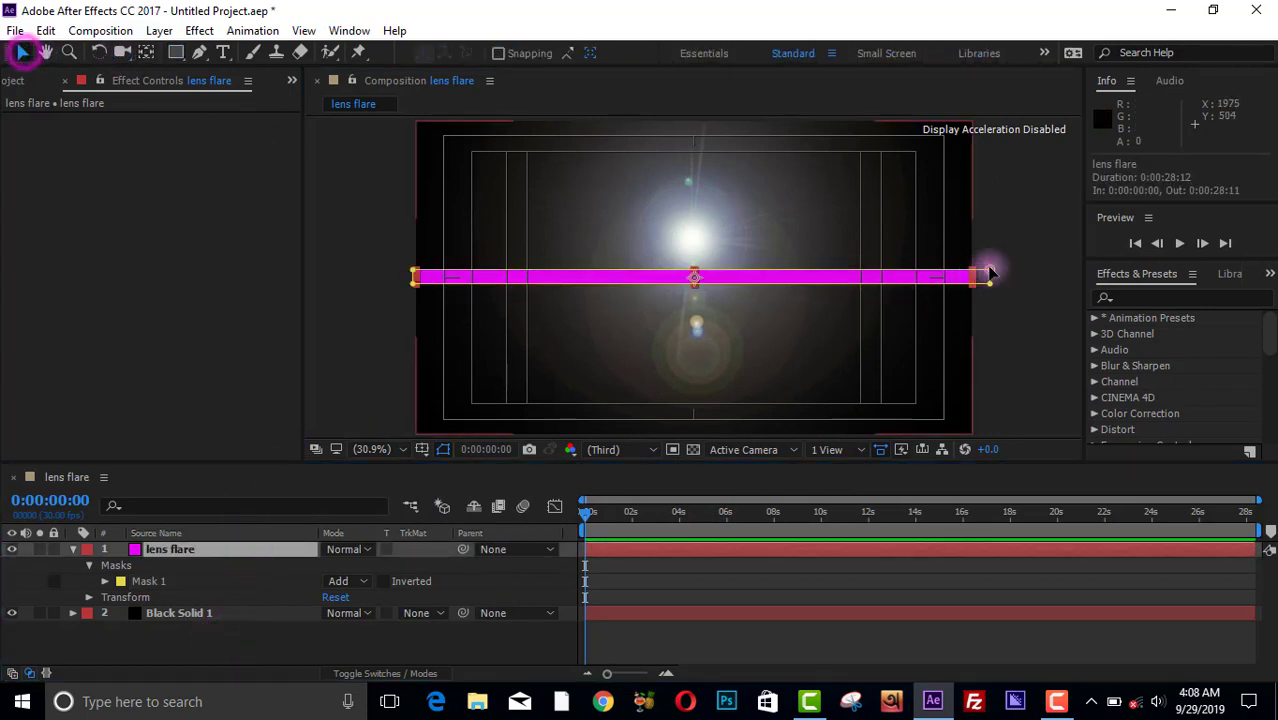
- Pinch the mask's end vertices so the bar tapers to points at both ends
{"action": "left_click_drag", "start_coordinate": [988, 278], "coordinate": [988, 284]}
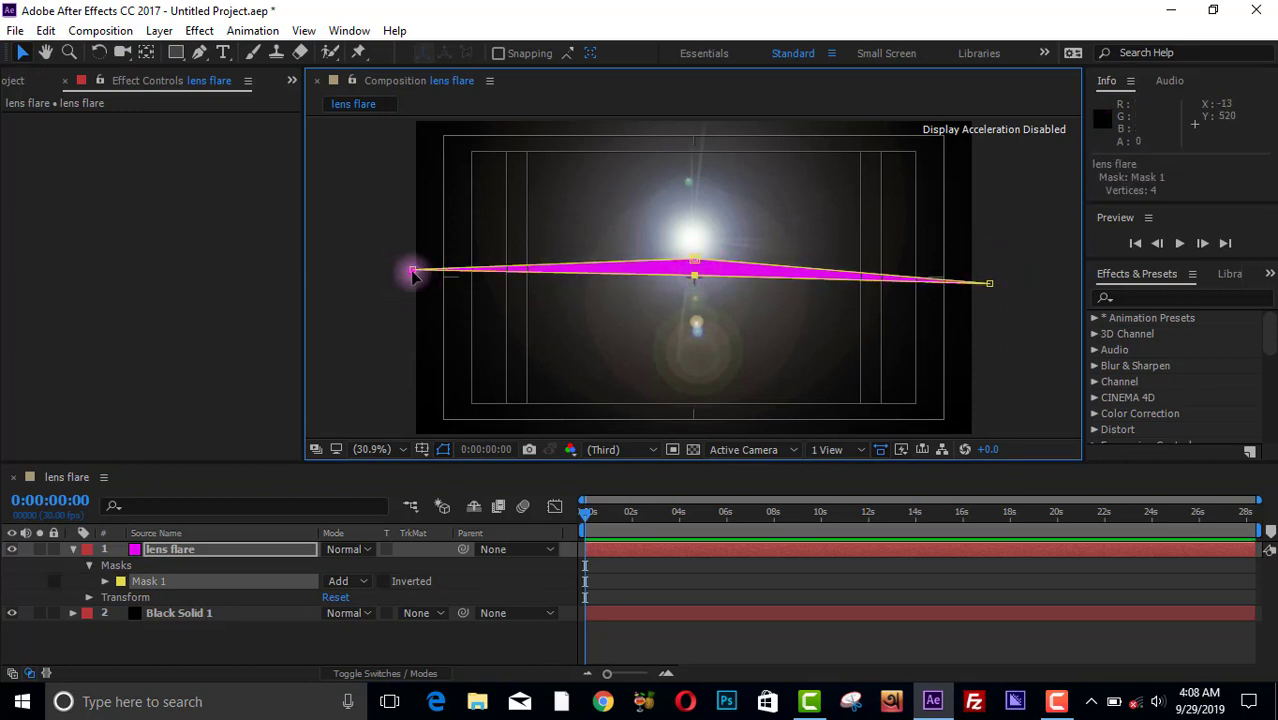
{"action": "left_click_drag", "start_coordinate": [988, 284], "coordinate": [988, 278]}
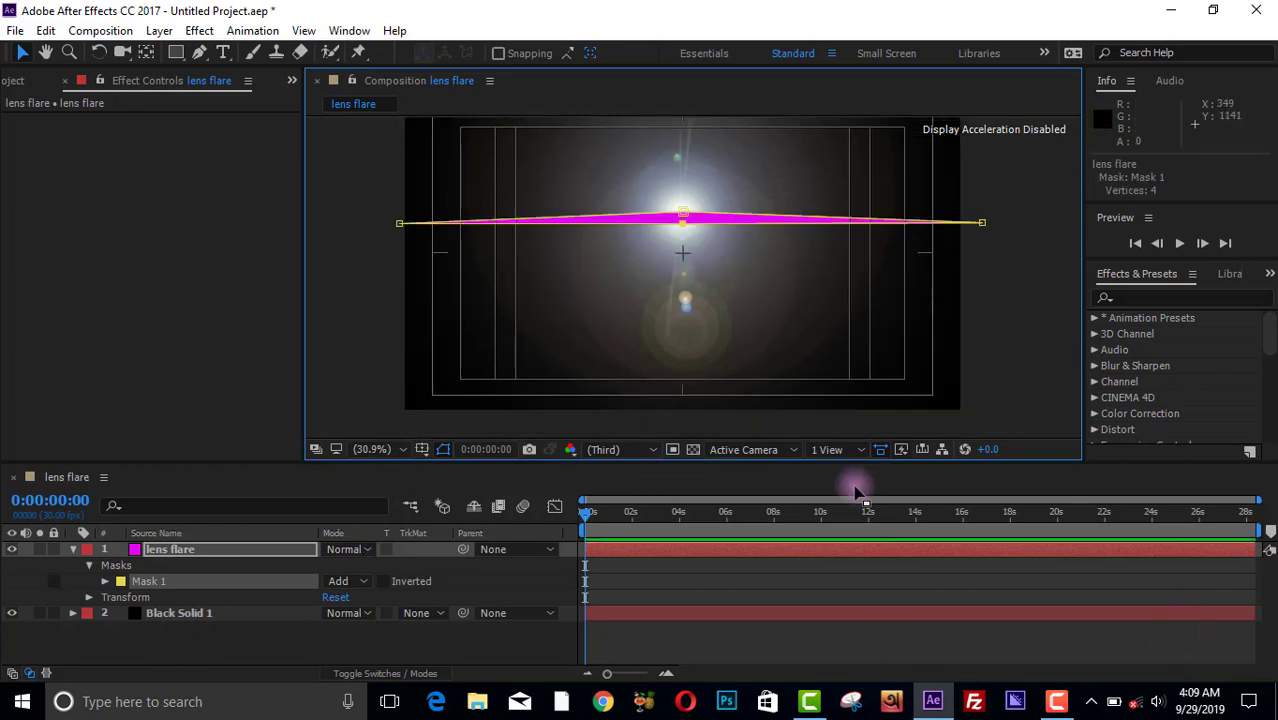
- Give Mask 1 a 20-pixel feather to soften the streak's edges
{"action": "left_click", "coordinate": [104, 582]}
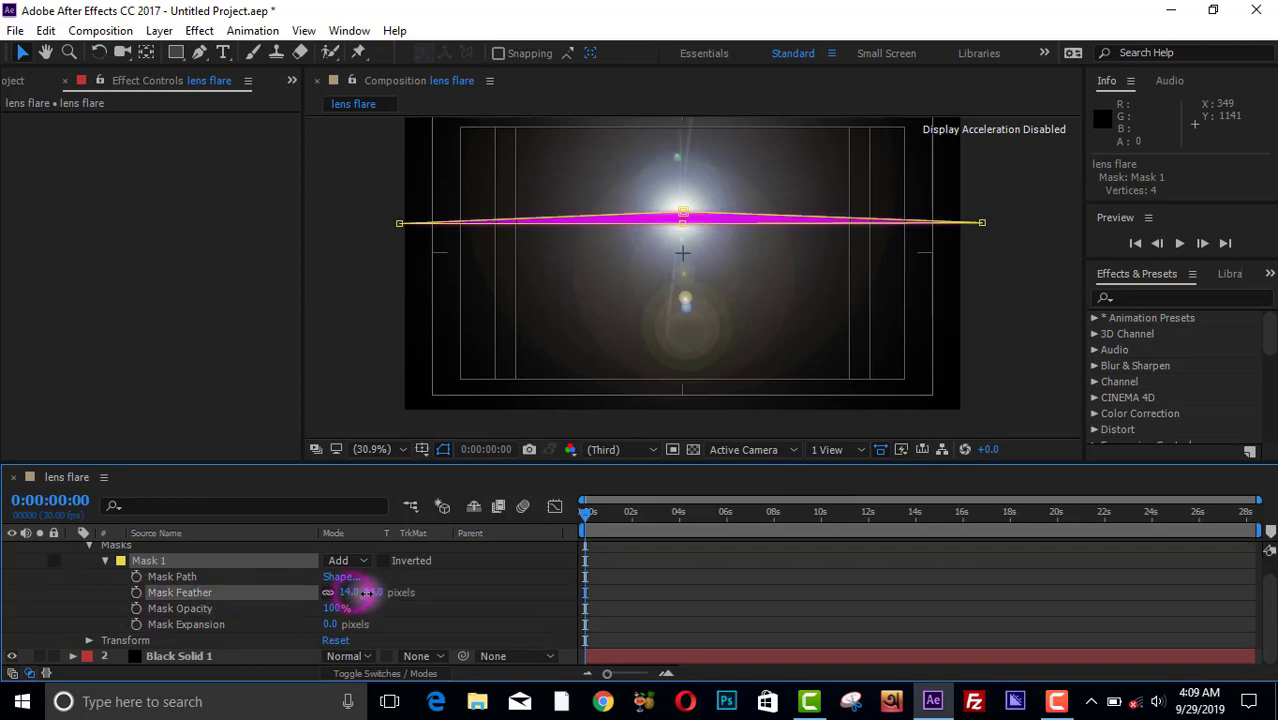
{"action": "left_click_drag", "start_coordinate": [350, 592], "coordinate": [390, 592]}
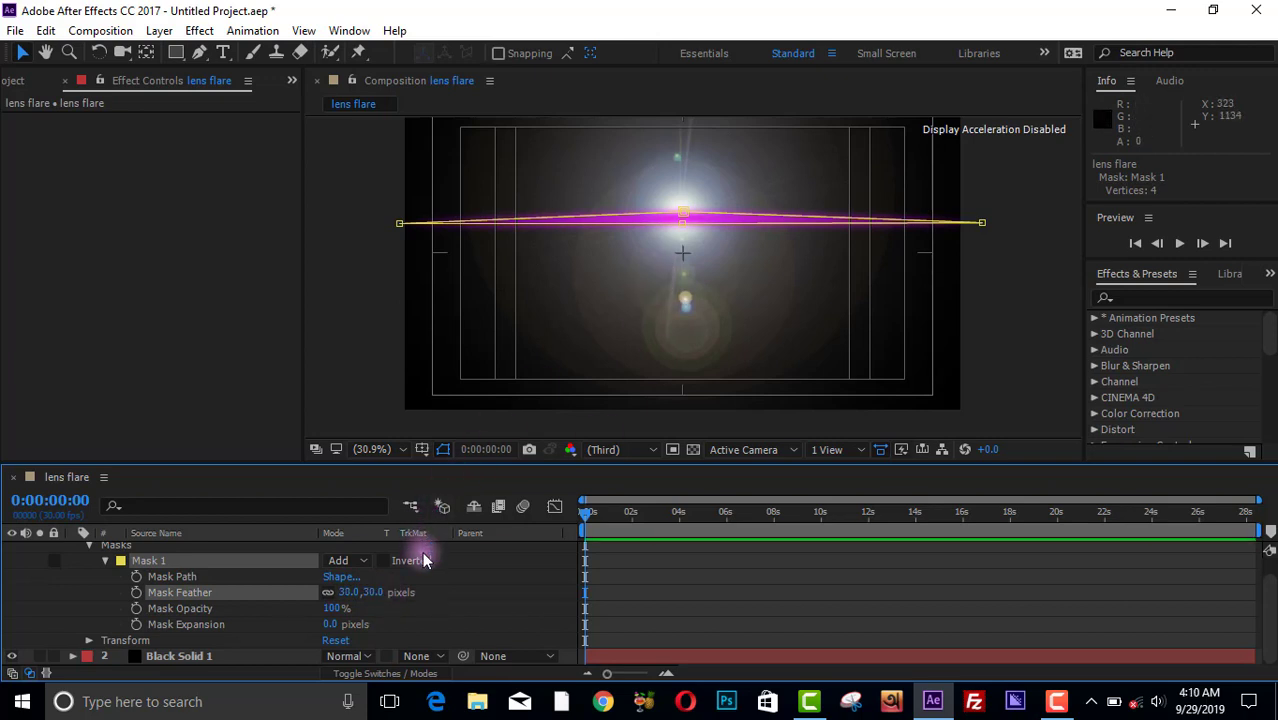
{"action": "left_click", "coordinate": [408, 560]}
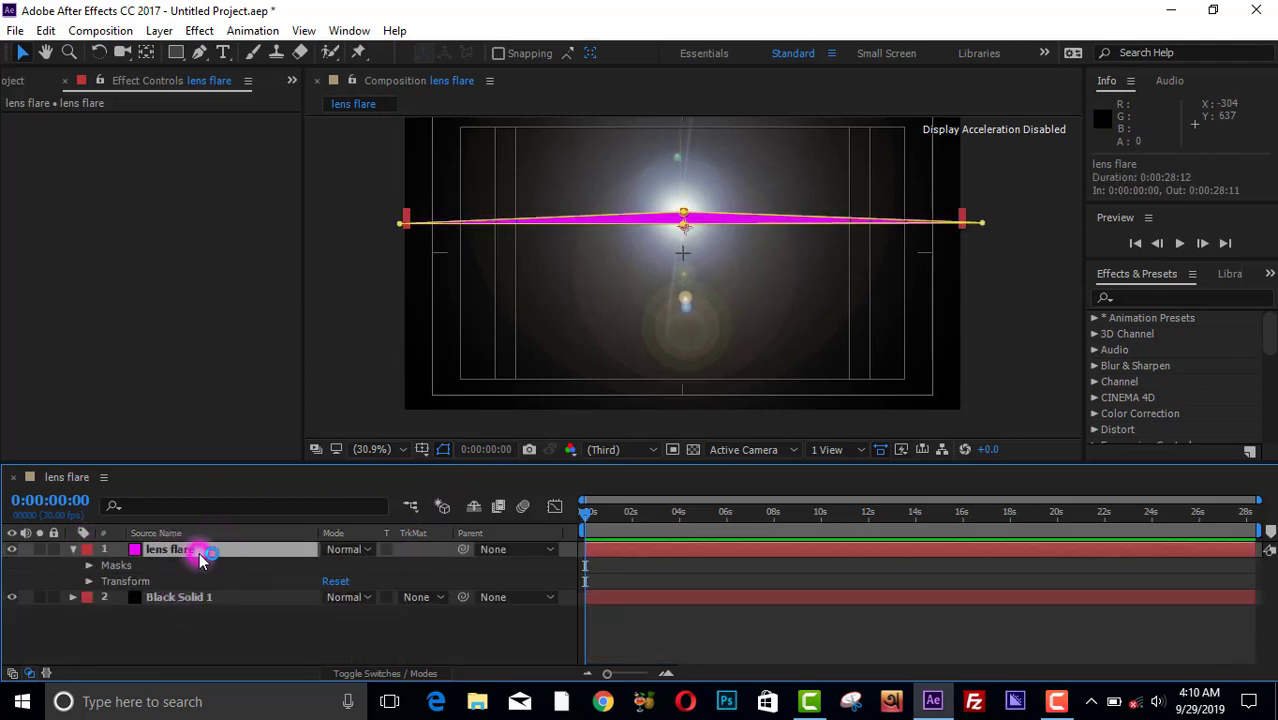
- Set the streak's Glow to threshold 74.9%, radius 82, intensity 1.4 with Add operation
{"action": "left_click", "coordinate": [198, 30]}
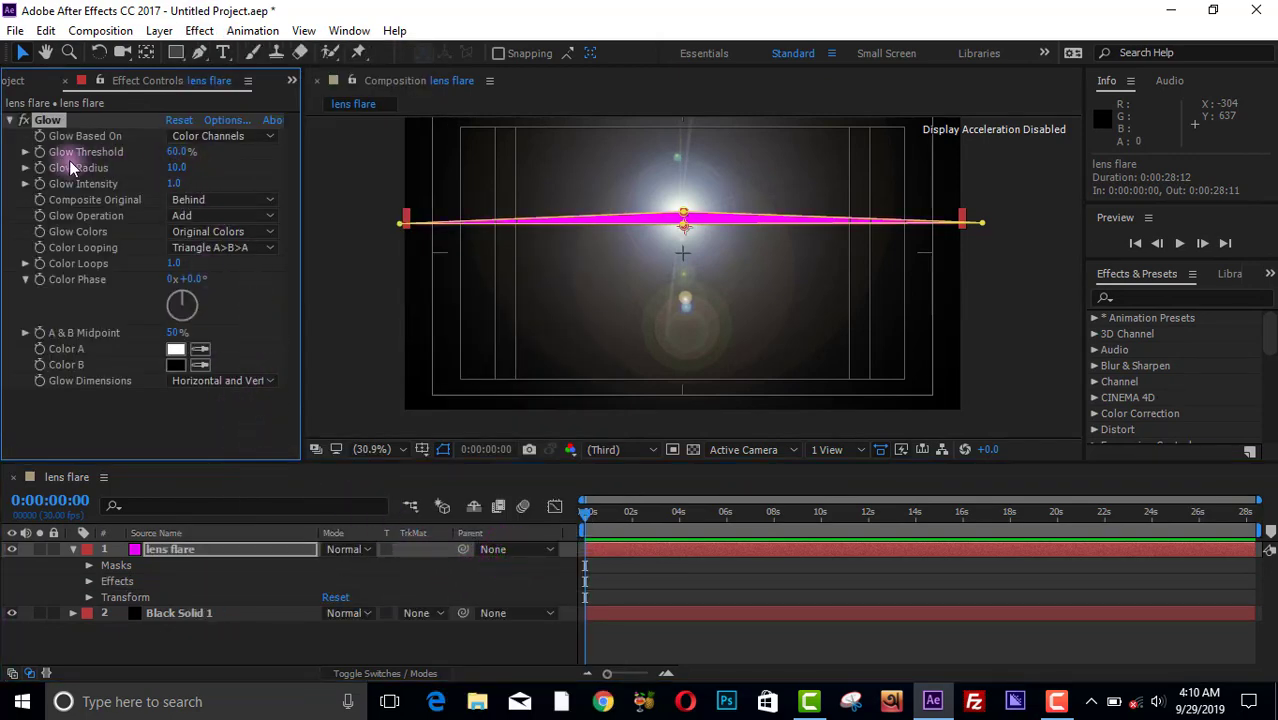
{"action": "left_click", "coordinate": [180, 152]}
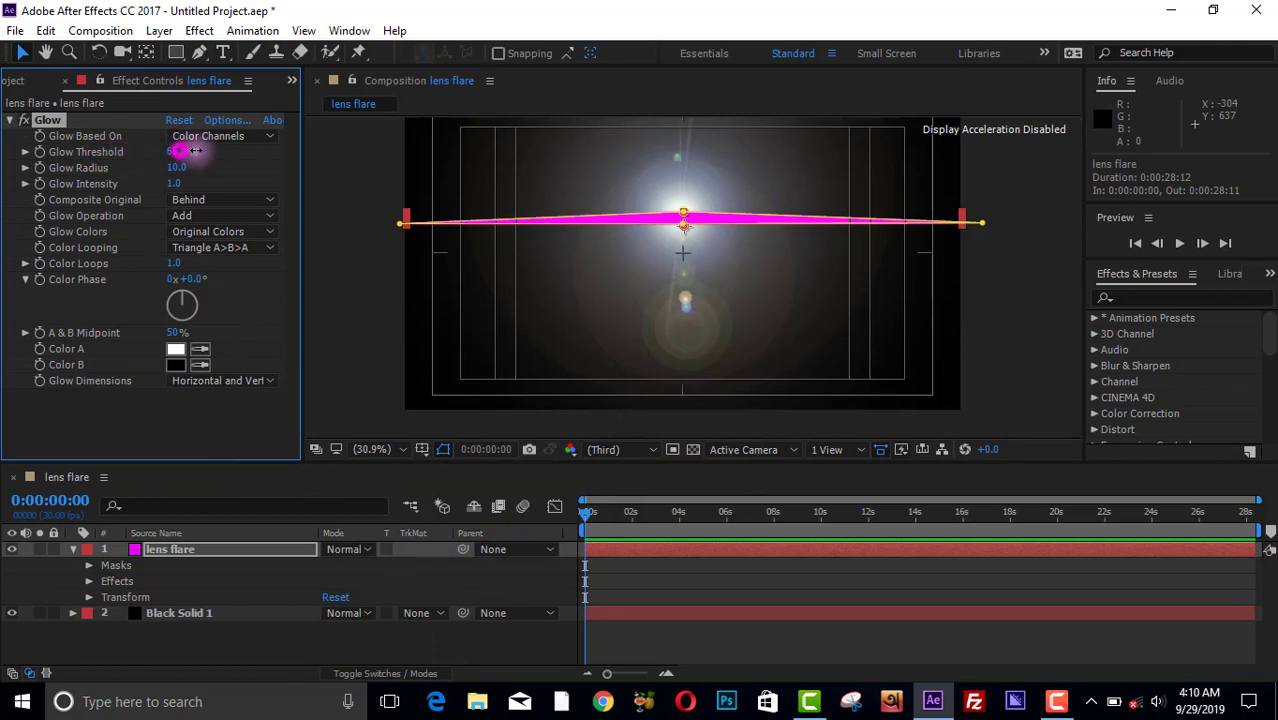
{"action": "left_click_drag", "start_coordinate": [184, 152], "coordinate": [216, 152]}
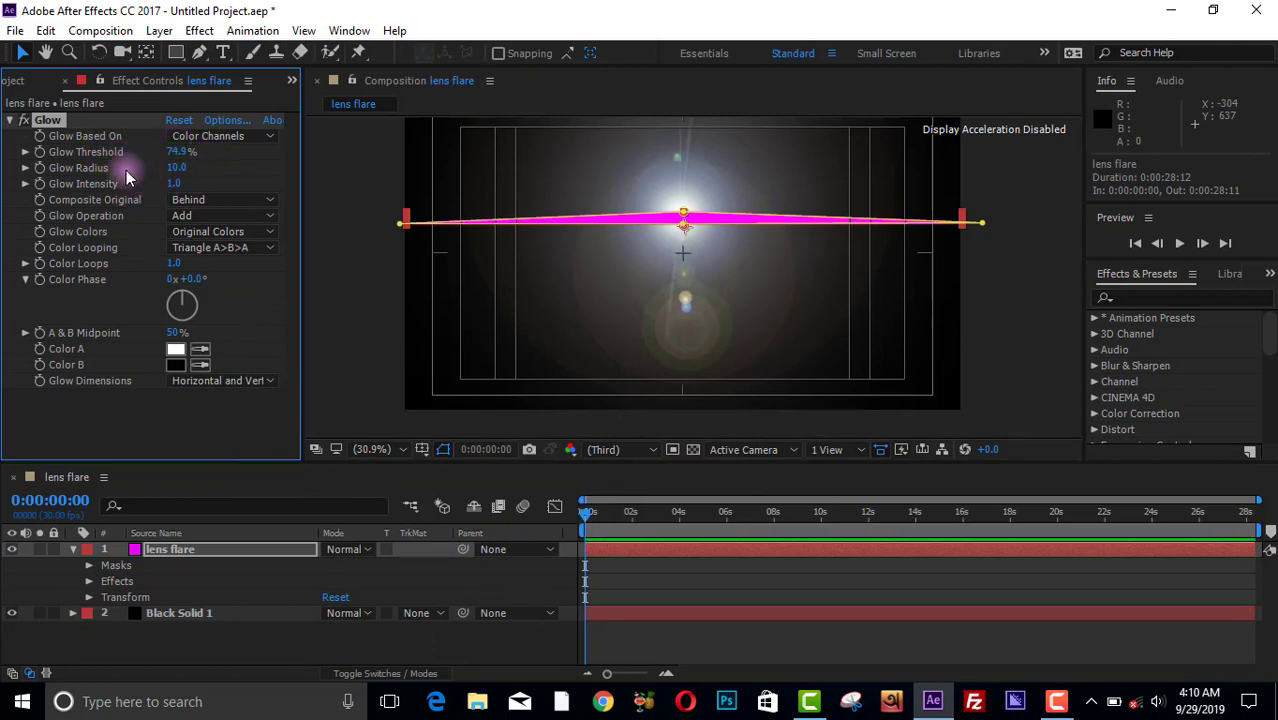
{"action": "left_click_drag", "start_coordinate": [176, 168], "coordinate": [212, 168]}
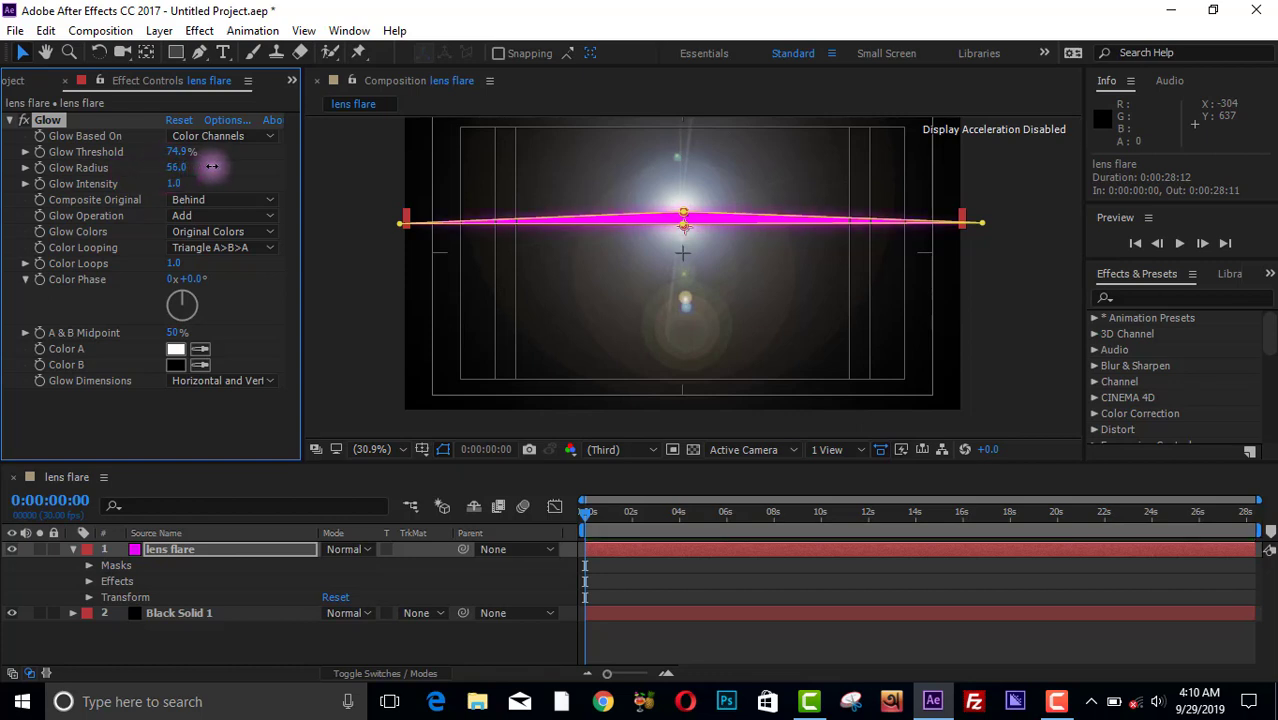
{"action": "left_click_drag", "start_coordinate": [210, 168], "coordinate": [244, 168]}
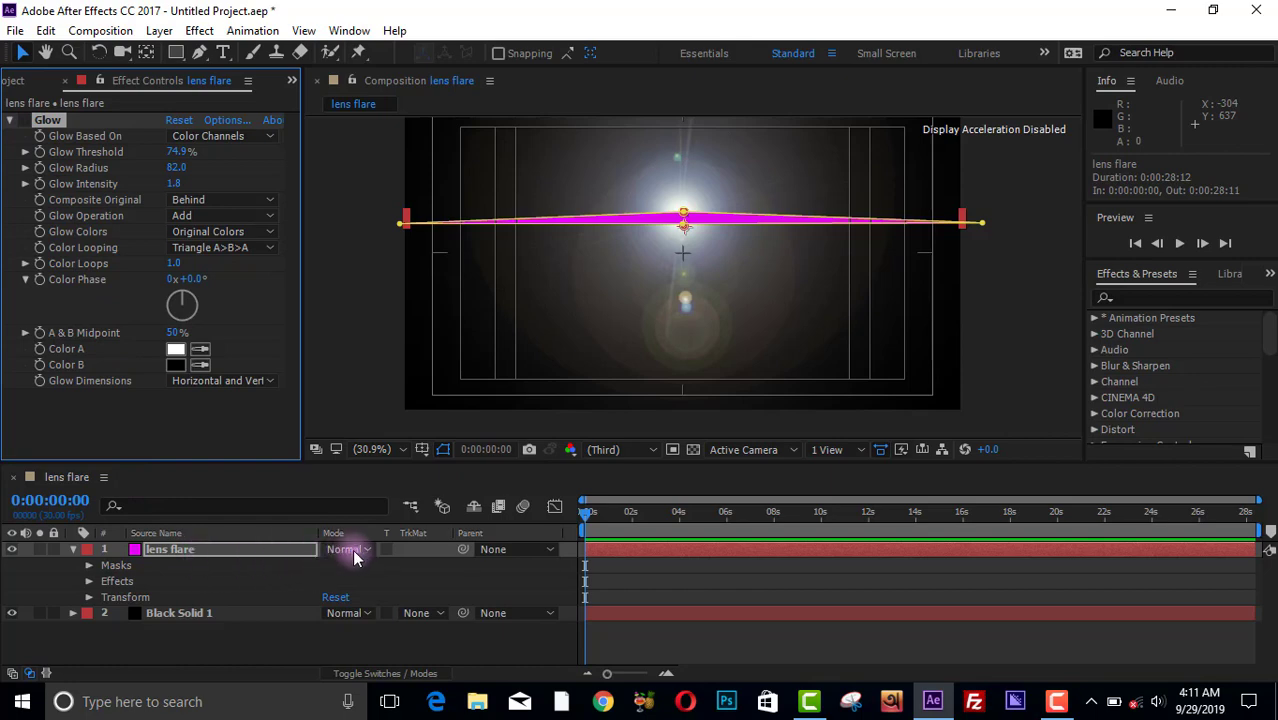
- Set the lens flare layer's blending mode to Add
{"action": "left_click", "coordinate": [350, 672]}
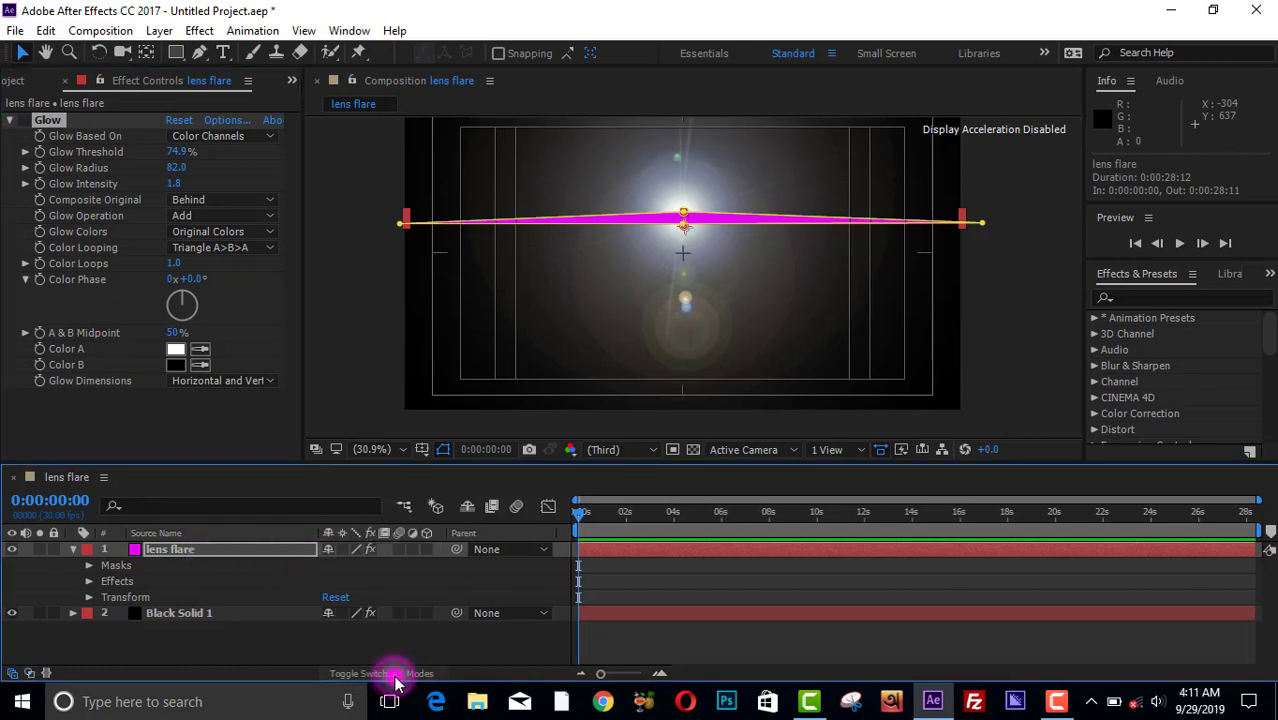
{"action": "left_click", "coordinate": [344, 548]}
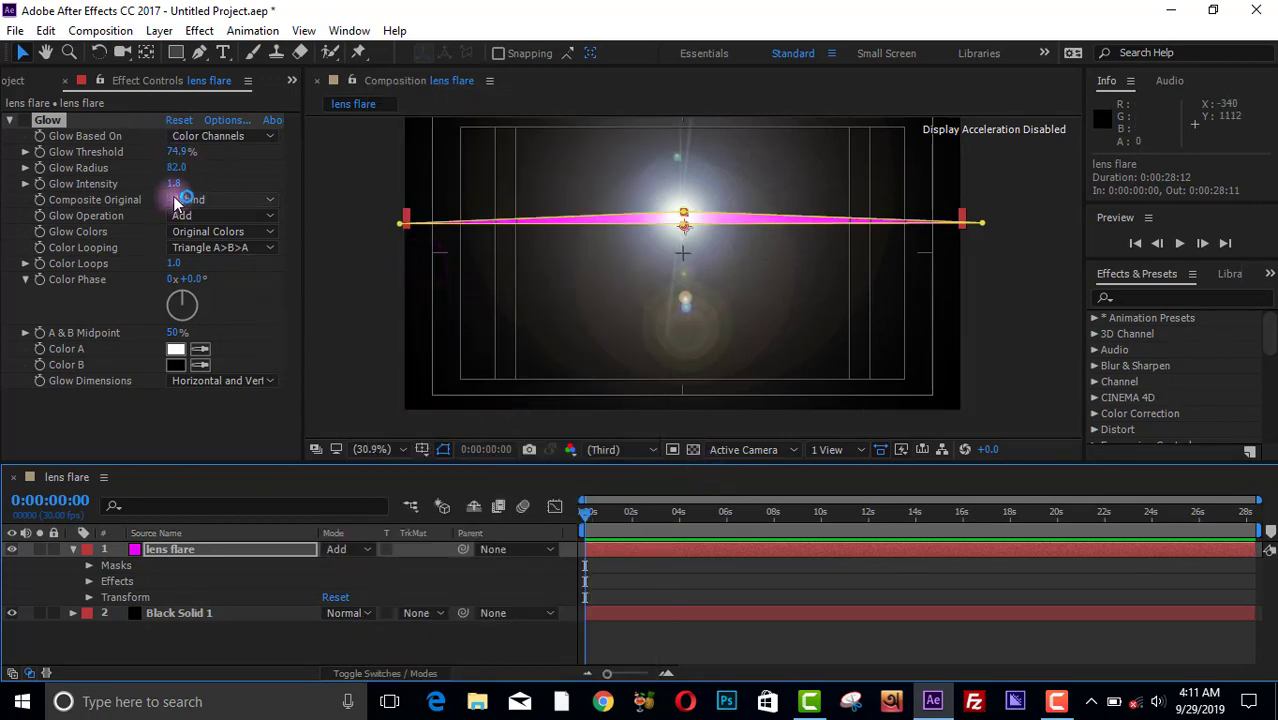
{"action": "left_click", "coordinate": [220, 200]}
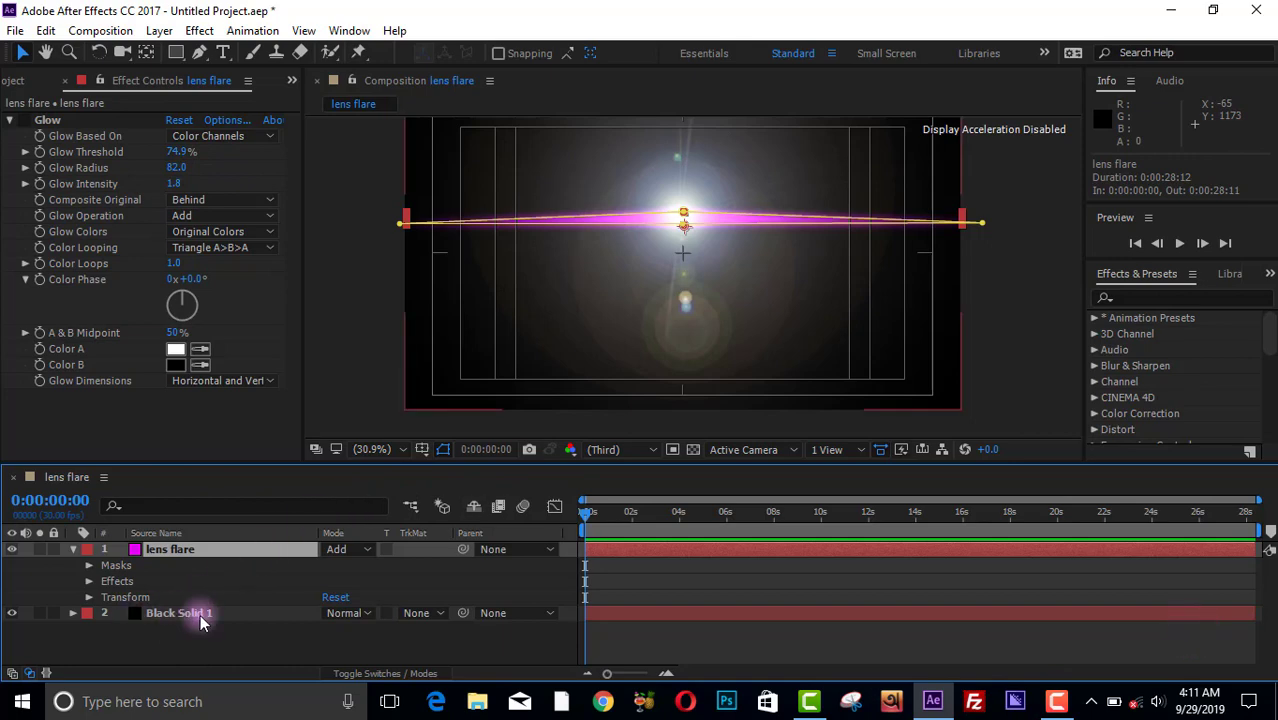
- Apply a Curves effect to Black Solid 1
{"action": "left_click", "coordinate": [200, 618]}
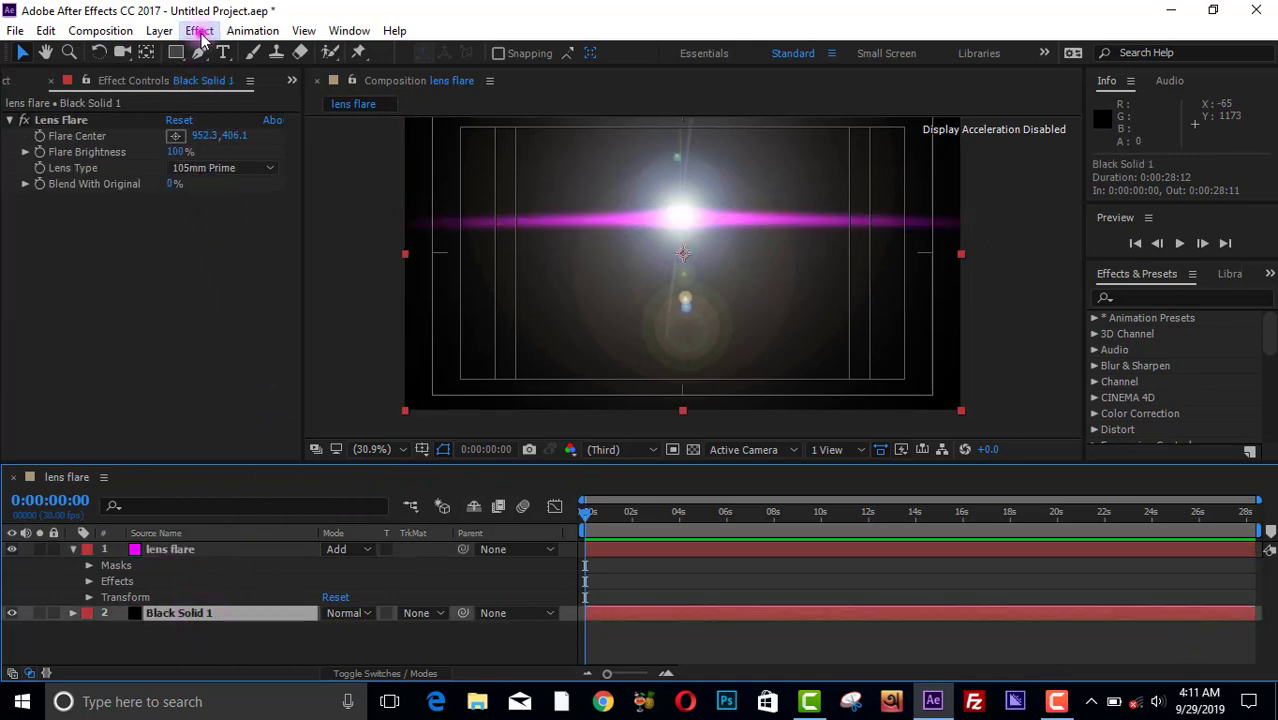
{"action": "left_click", "coordinate": [200, 30]}
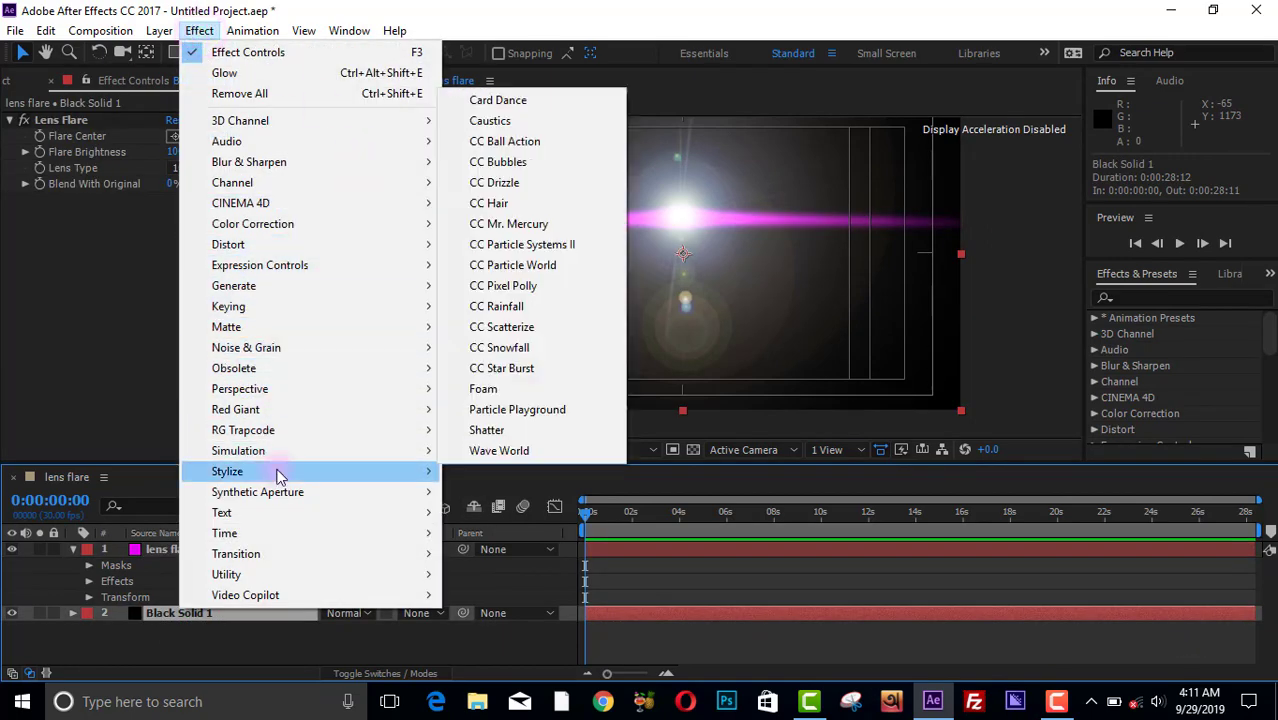
{"action": "mouse_move", "coordinate": [258, 326]}
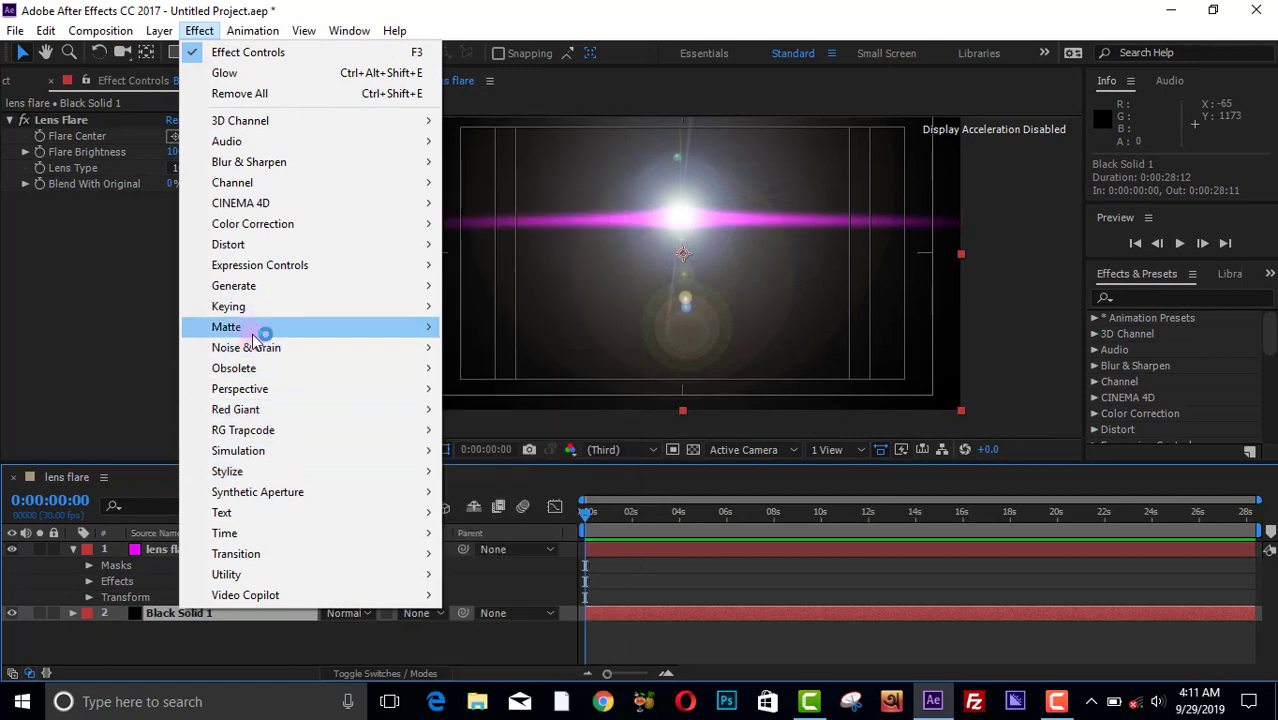
{"action": "mouse_move", "coordinate": [252, 224]}
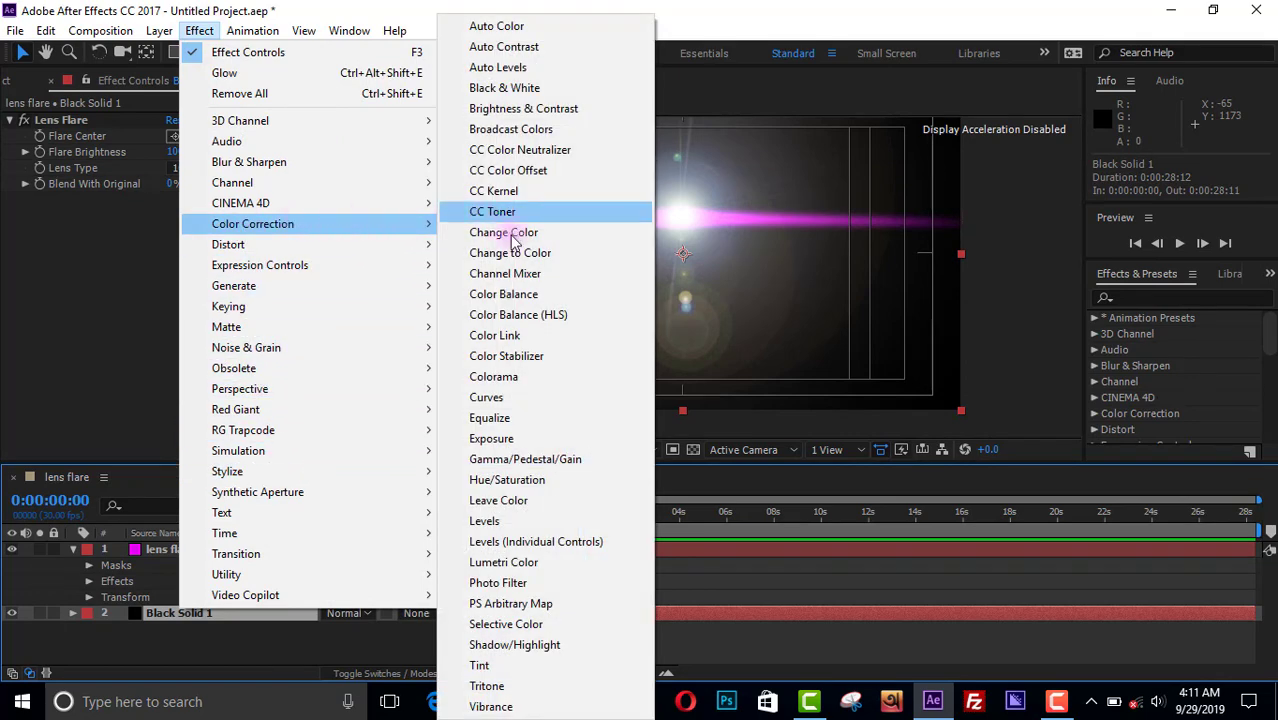
{"action": "left_click", "coordinate": [486, 396]}
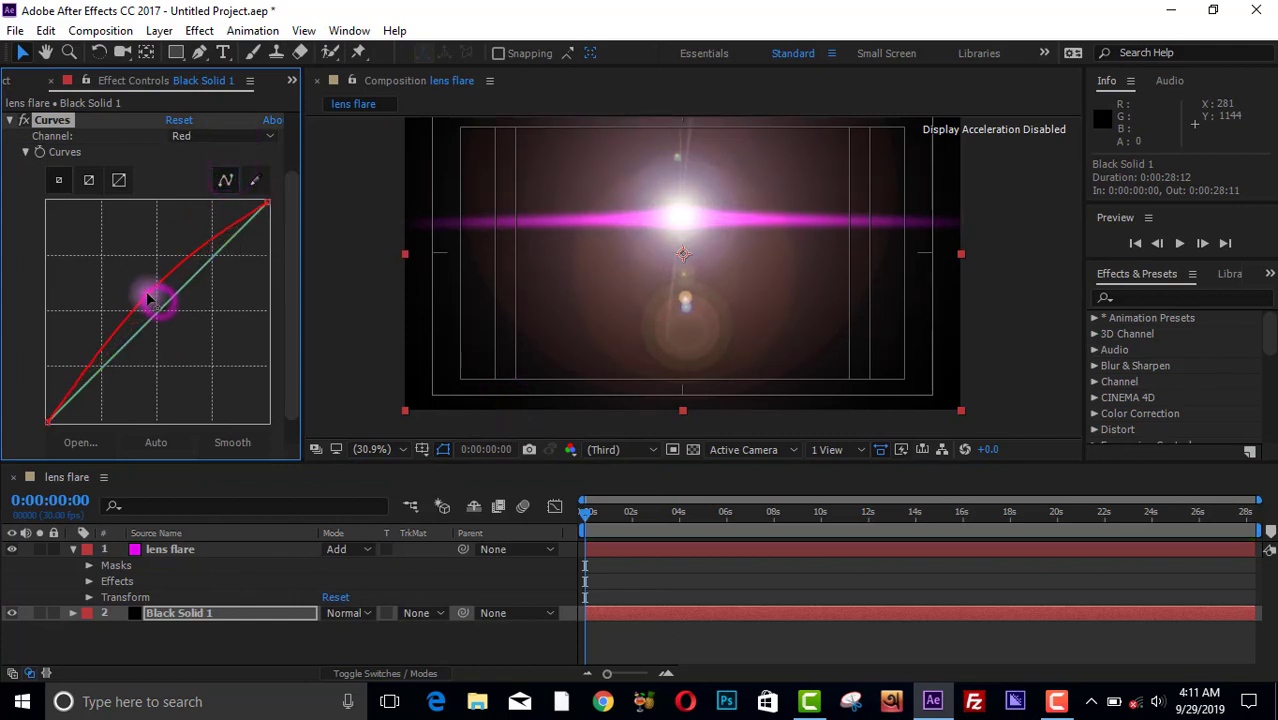
- Bend the Red curve up and pull the Green curve down for a pinker flare
{"action": "left_click_drag", "start_coordinate": [160, 300], "coordinate": [140, 290]}
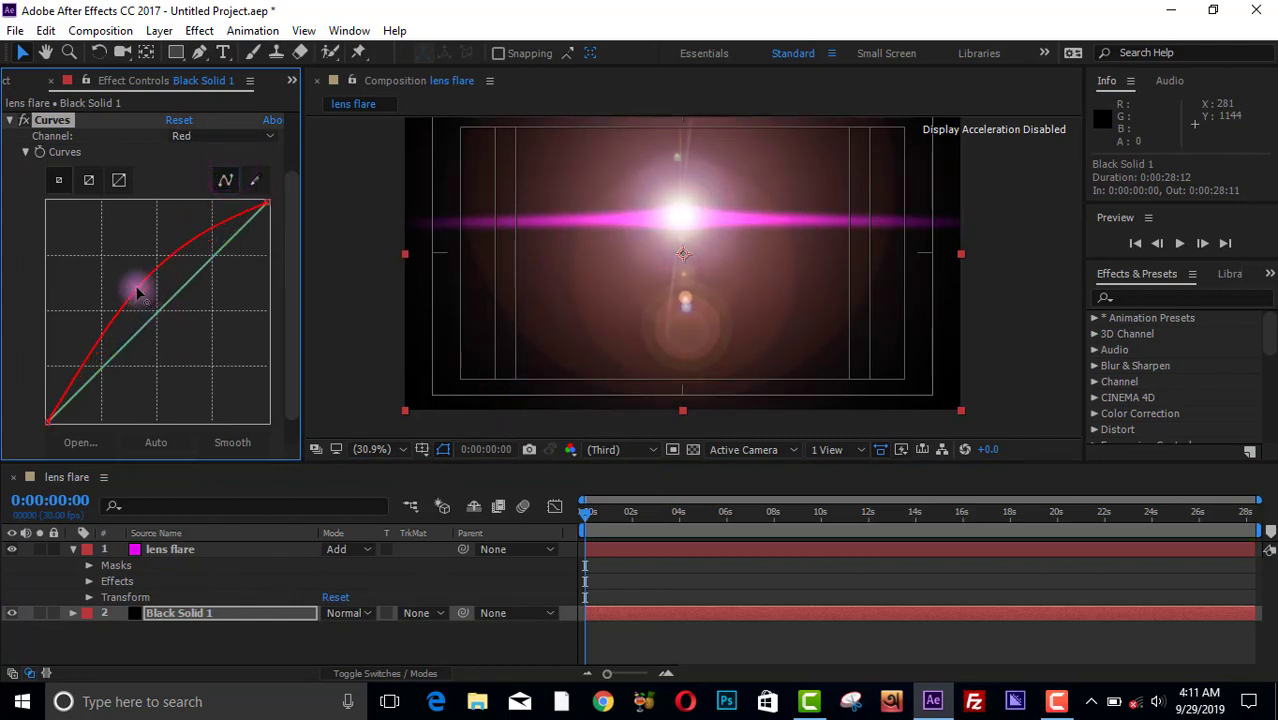
{"action": "left_click", "coordinate": [220, 136]}
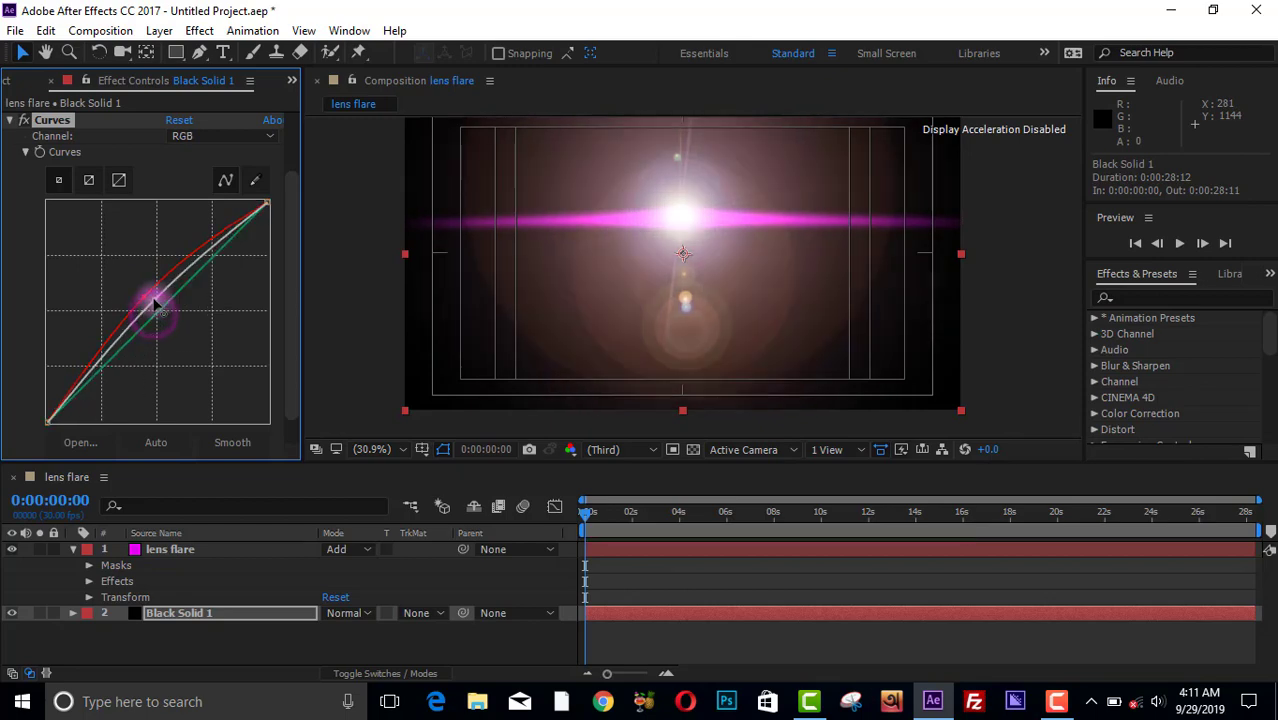
{"action": "left_click", "coordinate": [220, 136]}
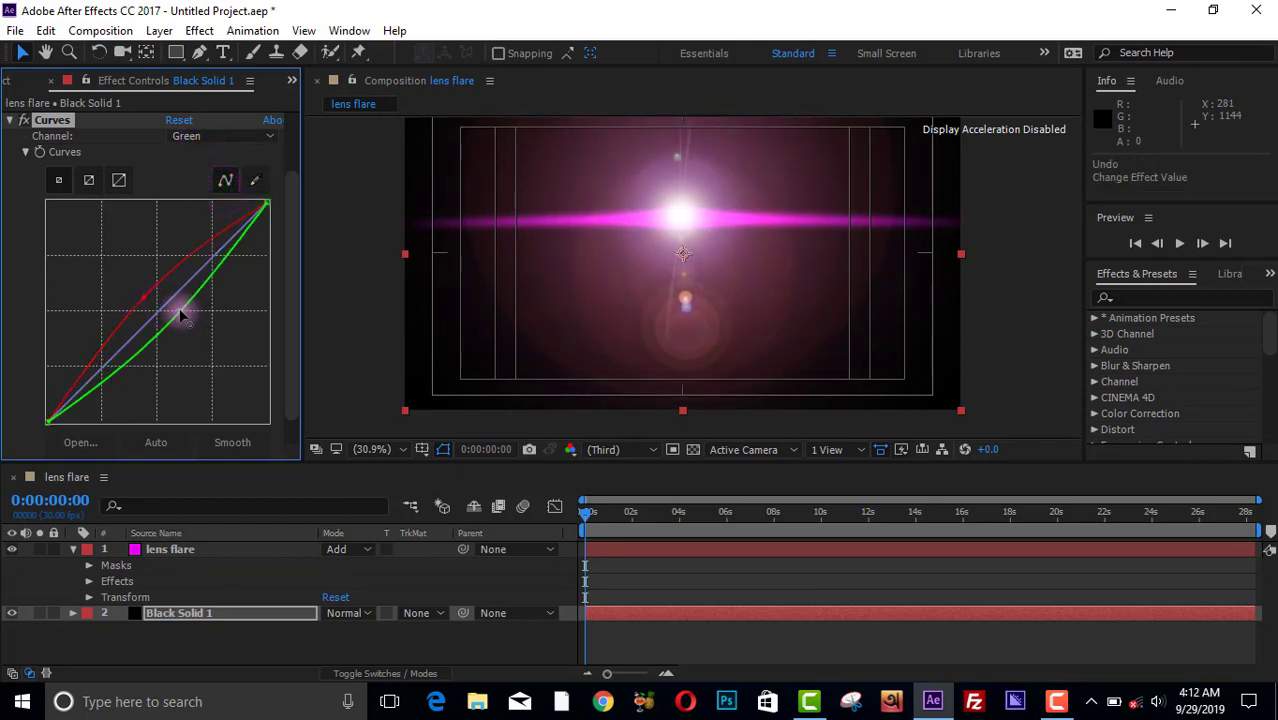
{"action": "left_click_drag", "start_coordinate": [184, 316], "coordinate": [206, 264]}
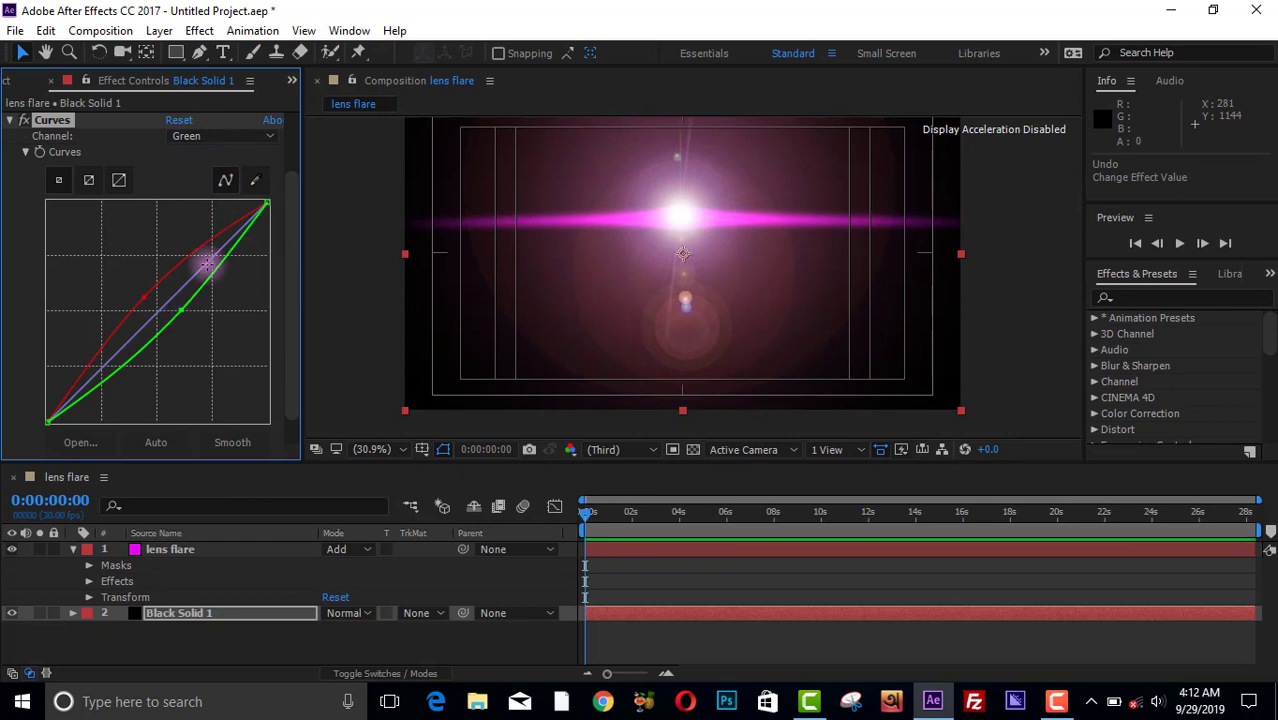
{"action": "left_click", "coordinate": [170, 548]}
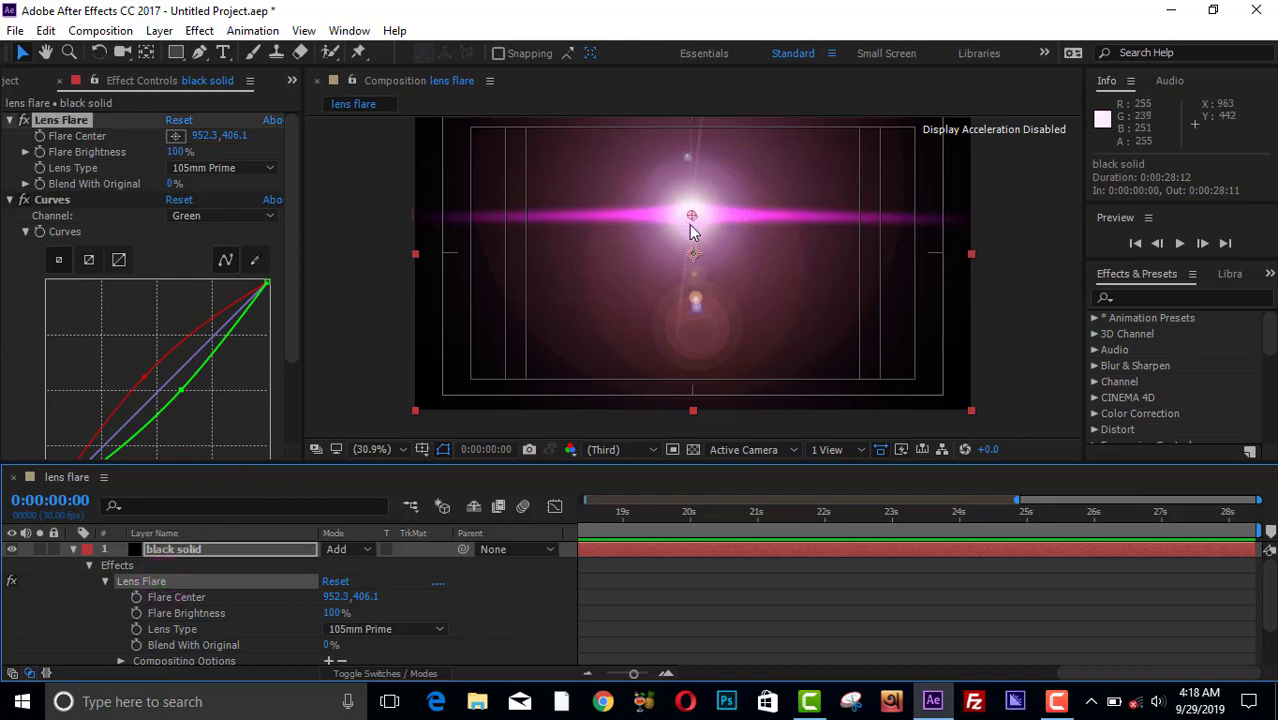
- Keyframe the Flare Center just past the left edge at 0s and near mid-frame at 0:00:05:00
{"action": "left_click_drag", "start_coordinate": [692, 216], "coordinate": [452, 216]}
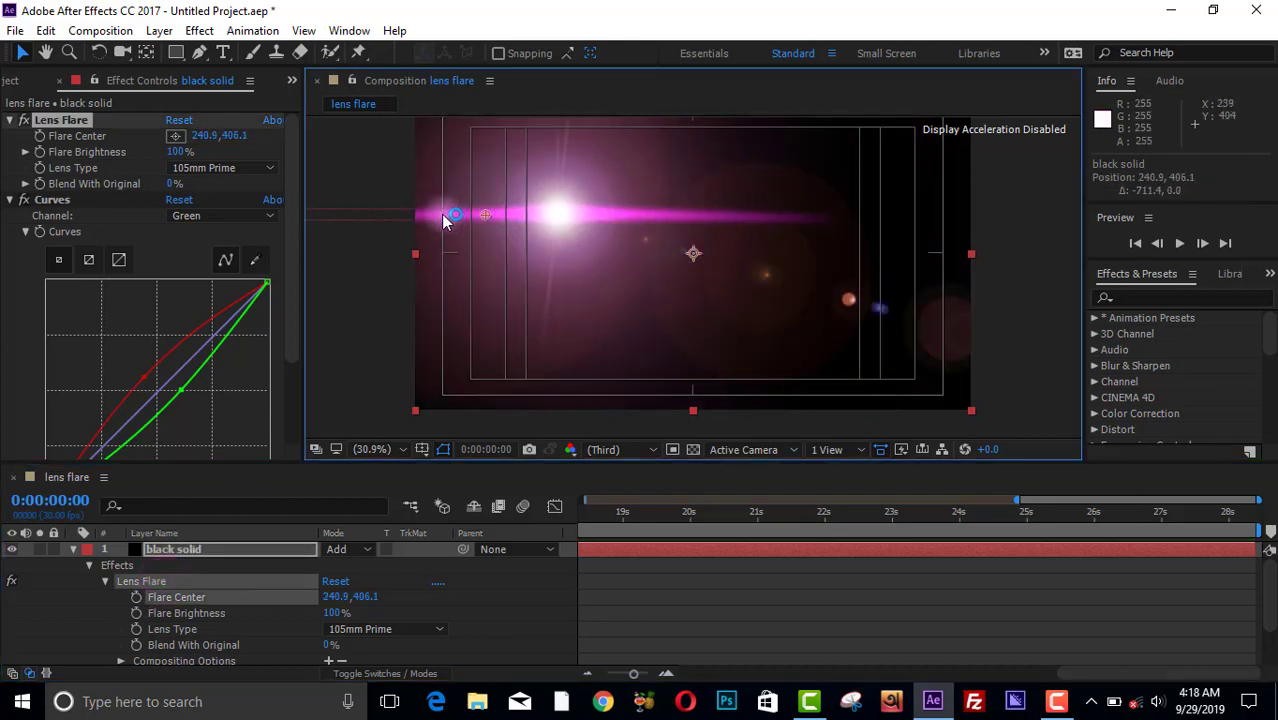
{"action": "left_click_drag", "start_coordinate": [454, 216], "coordinate": [408, 216]}
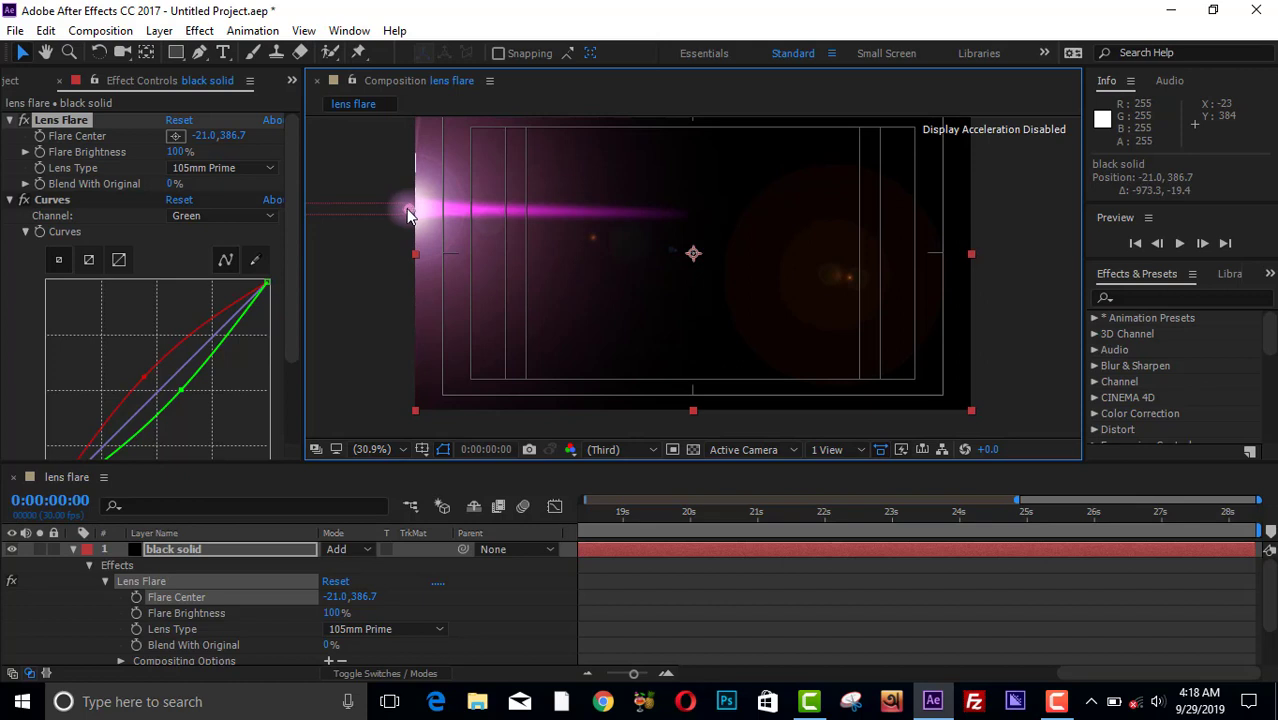
{"action": "left_click_drag", "start_coordinate": [408, 212], "coordinate": [398, 210]}
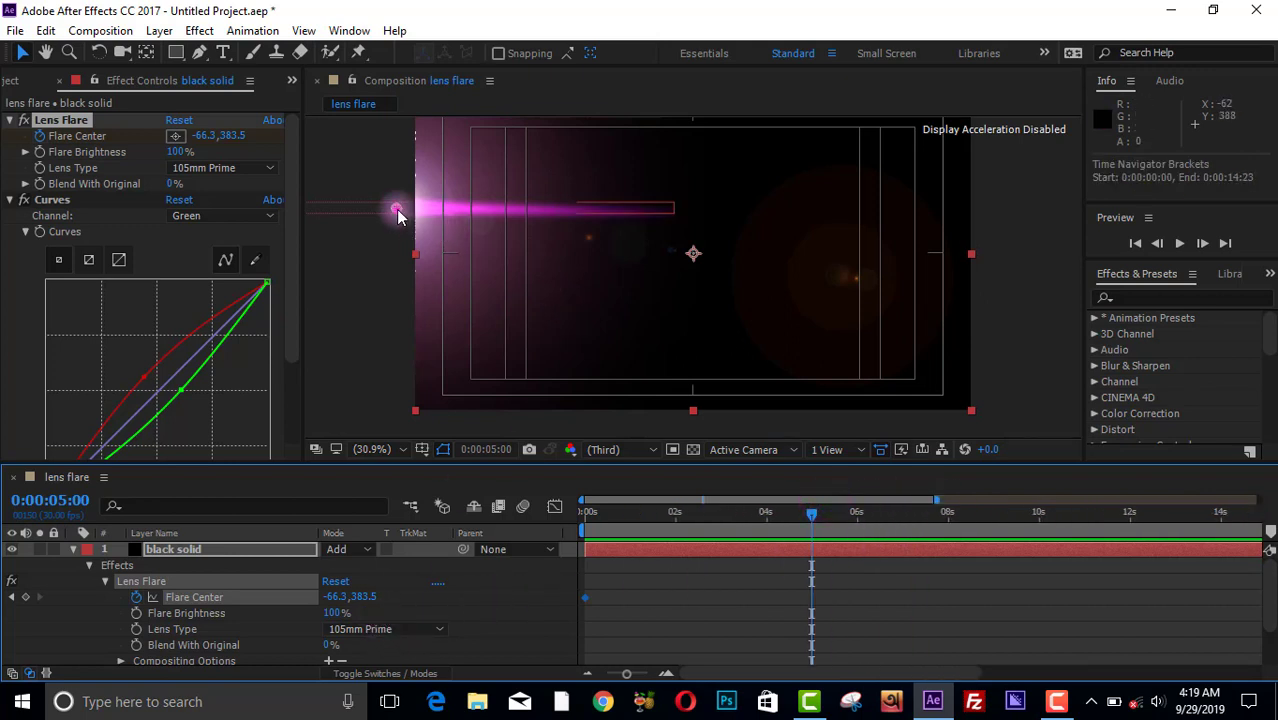
{"action": "left_click_drag", "start_coordinate": [398, 216], "coordinate": [664, 200]}
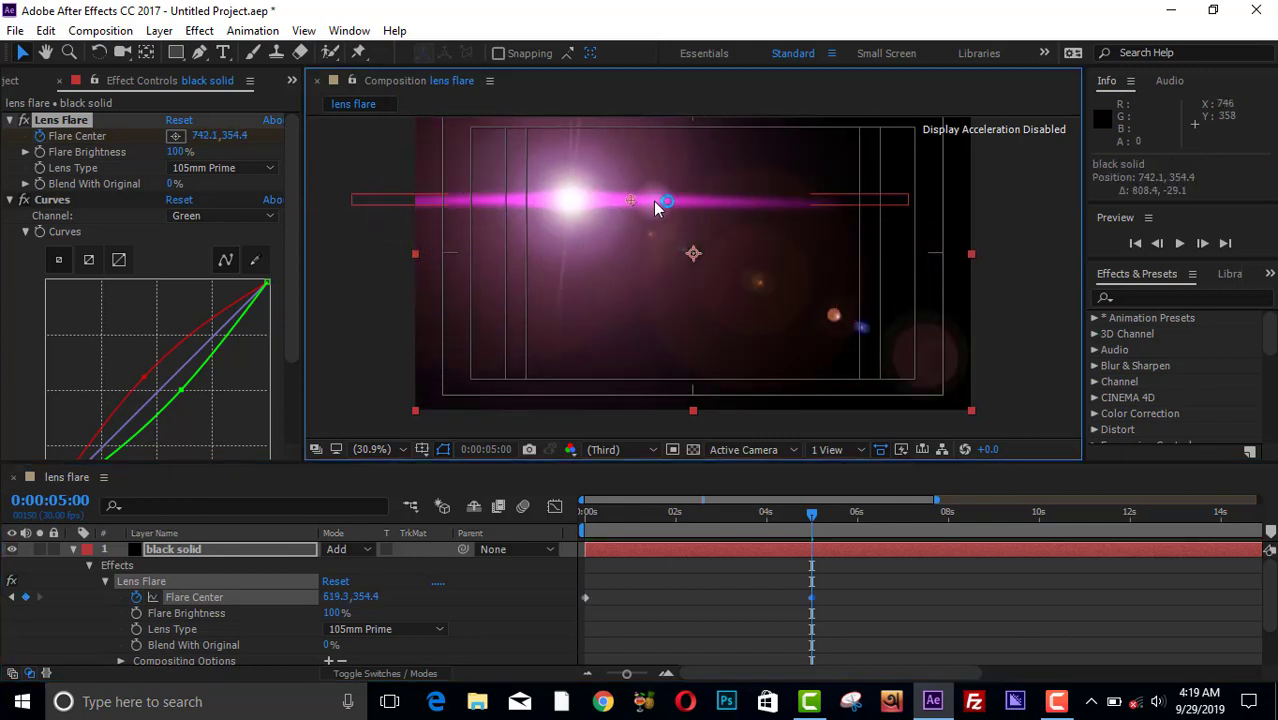
{"action": "left_click_drag", "start_coordinate": [664, 200], "coordinate": [976, 204]}
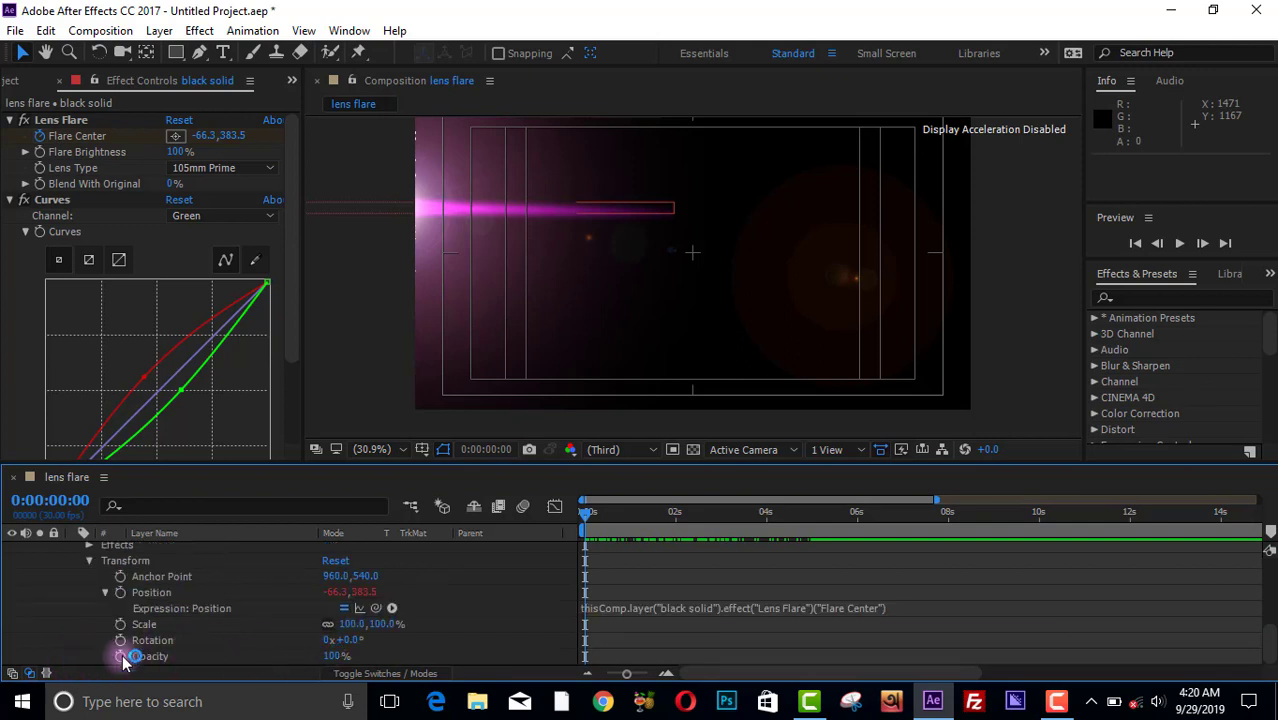
{"action": "mouse_move", "coordinate": [128, 660]}
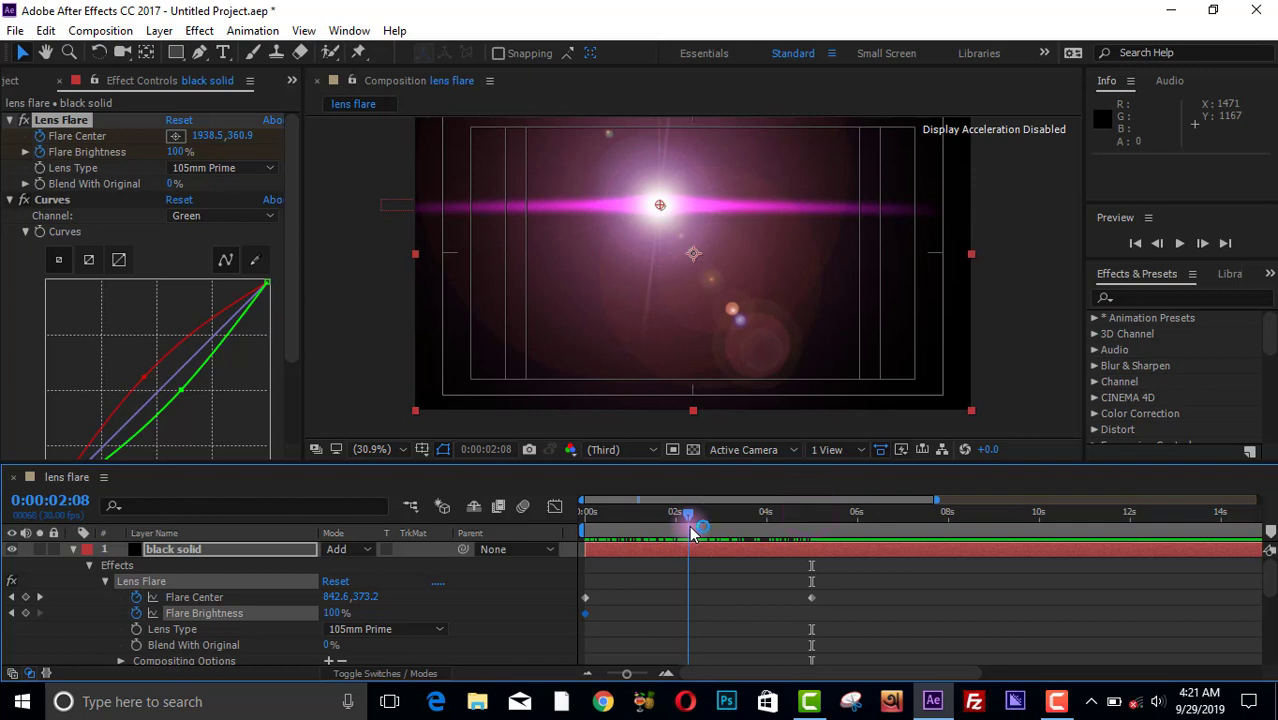
- Scrub the time indicator to around two seconds to preview the brightness animation
{"action": "left_click_drag", "start_coordinate": [690, 512], "coordinate": [696, 512]}
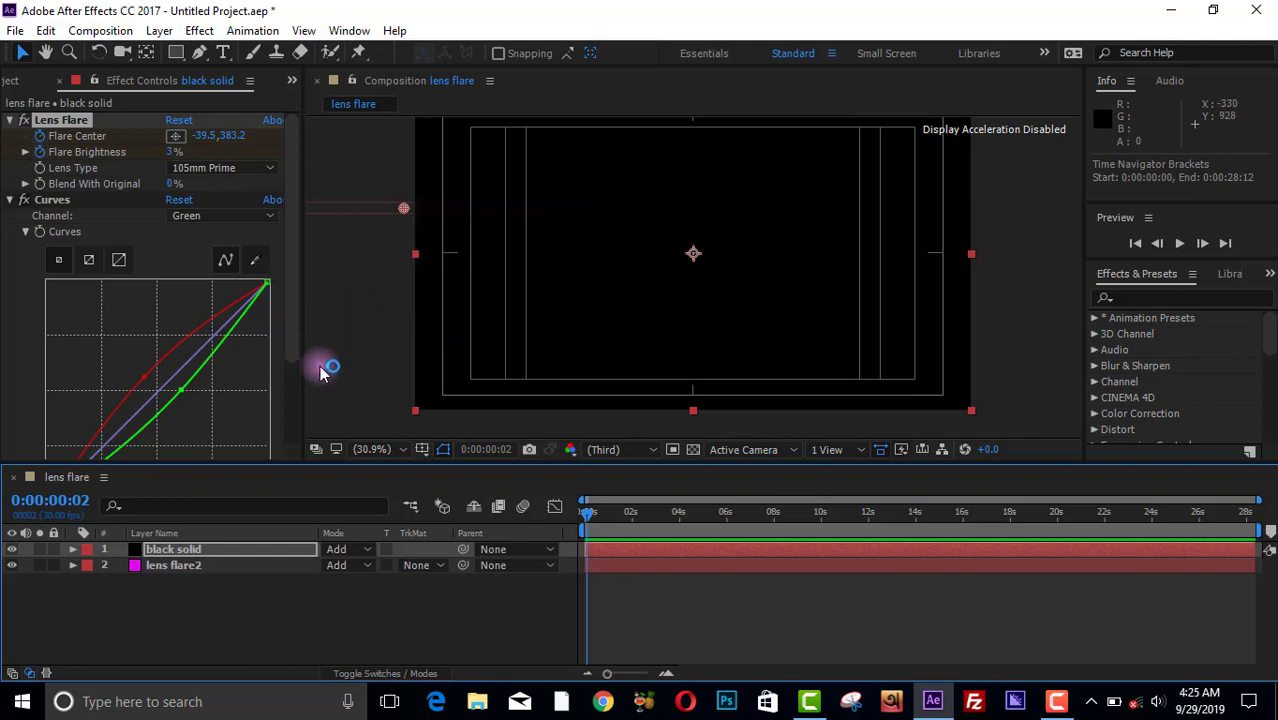
{"action": "mouse_move", "coordinate": [350, 366]}
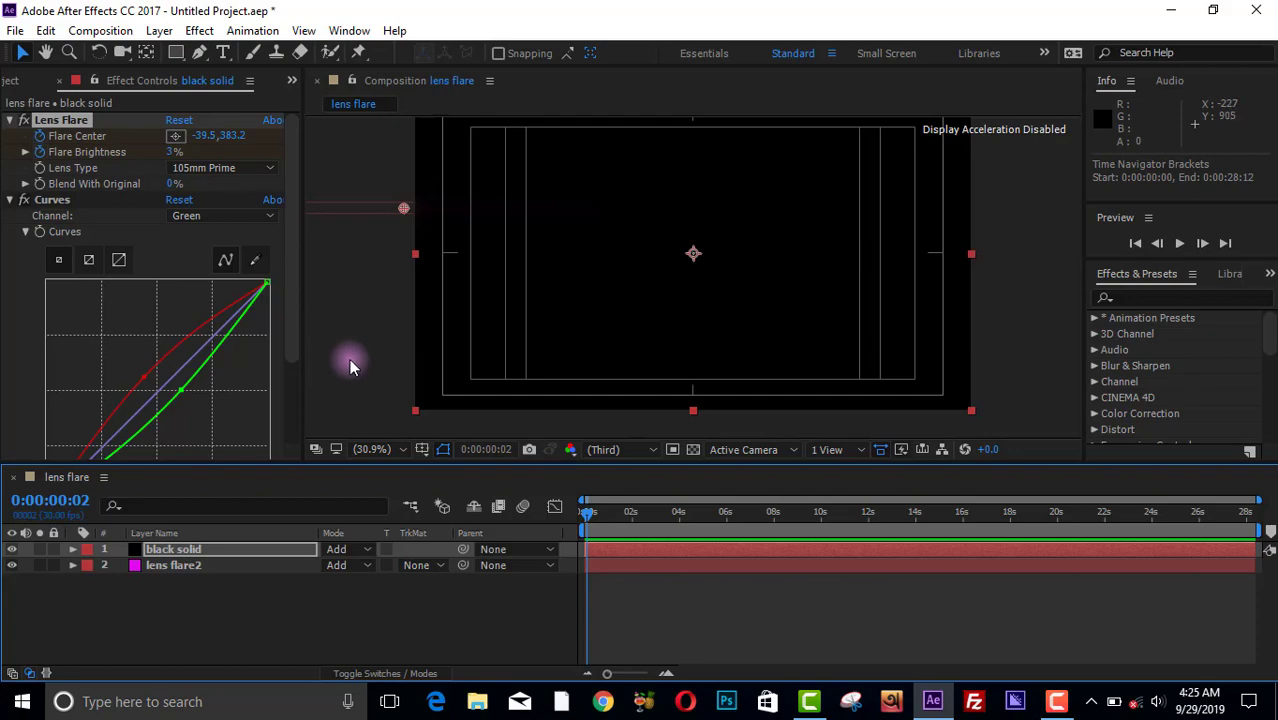
{"action": "mouse_move", "coordinate": [976, 490]}
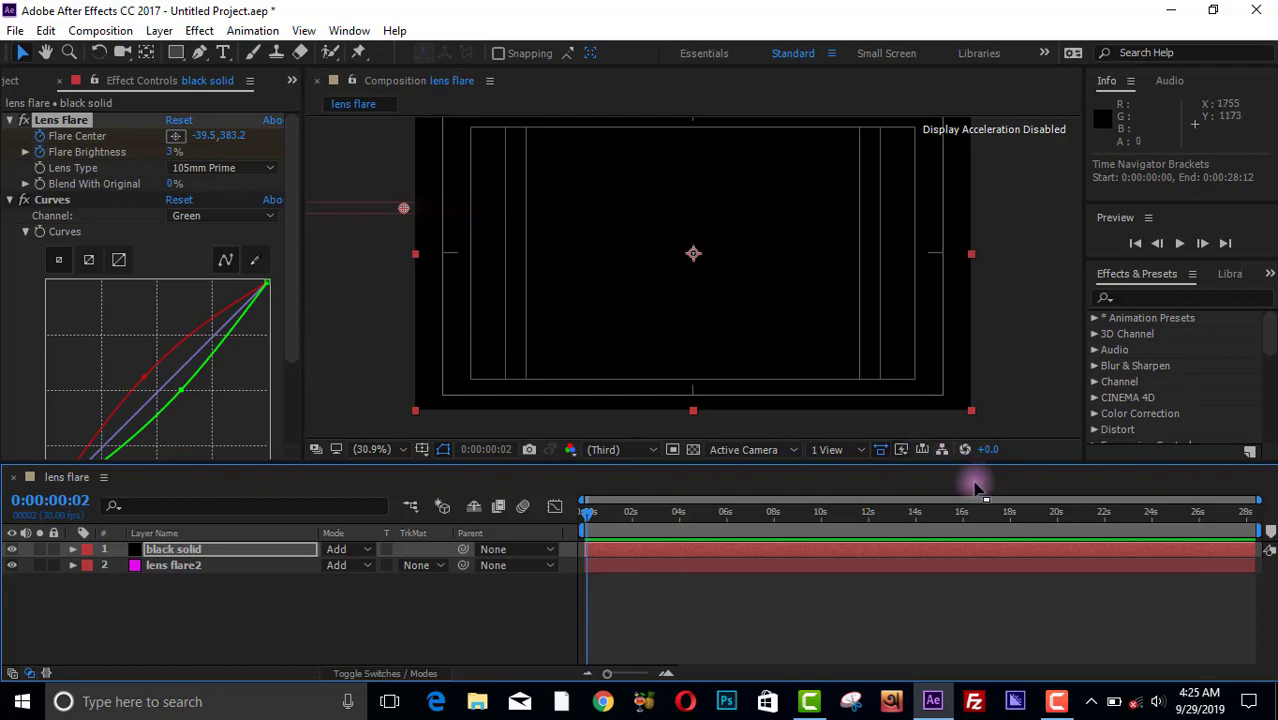